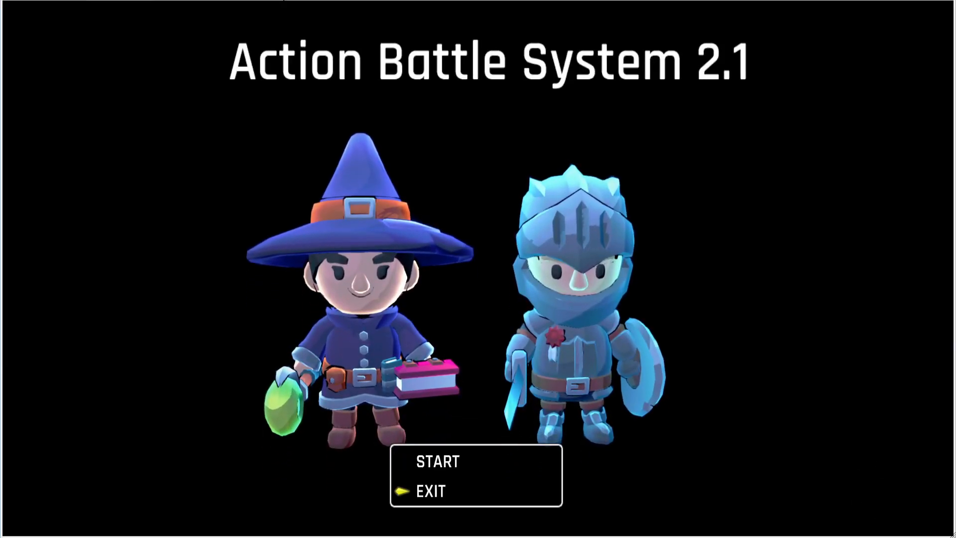
- Start the game from the title menu and answer the change-to-mage prompt during test play
key("Up")
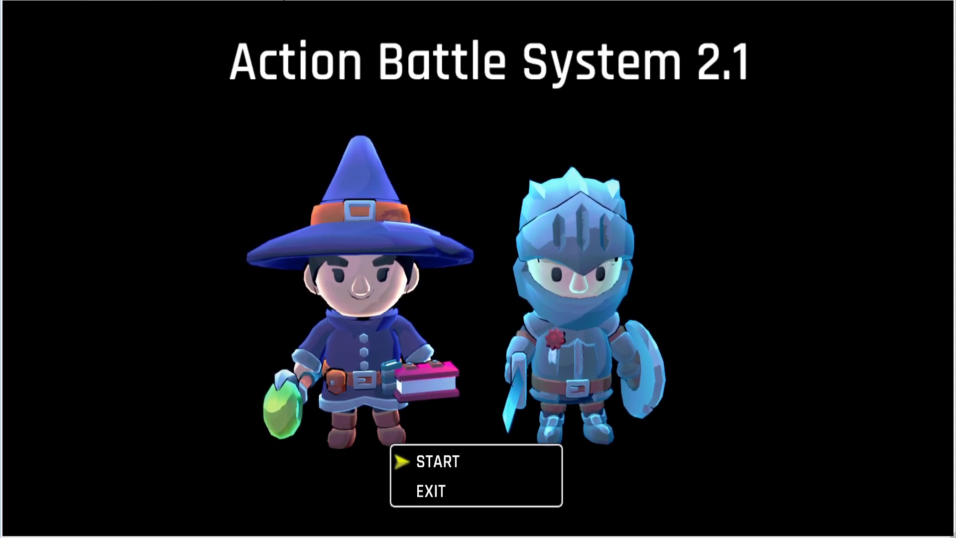
left_click(437, 461)
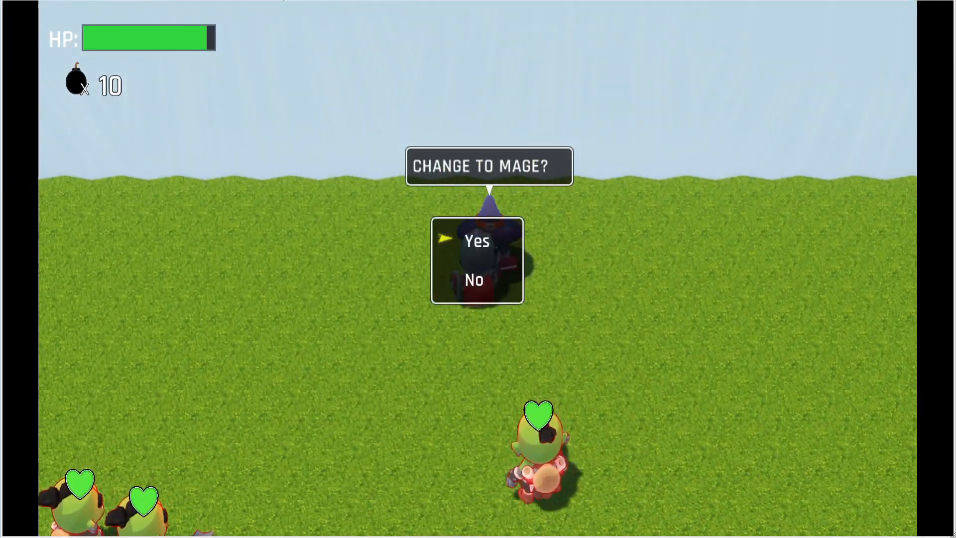
left_click(478, 241)
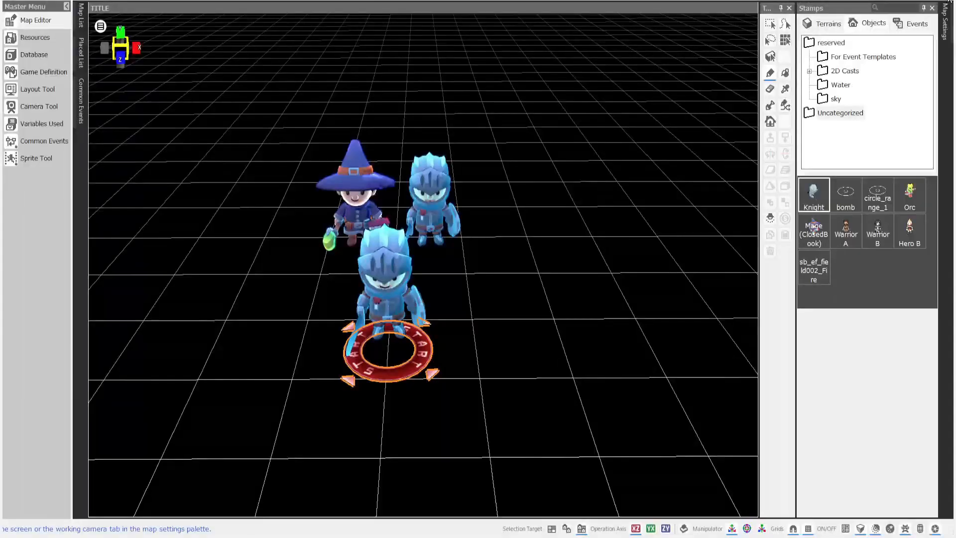
- Show the Common Events list and open the SETUP STATS event's commands
left_click(814, 195)
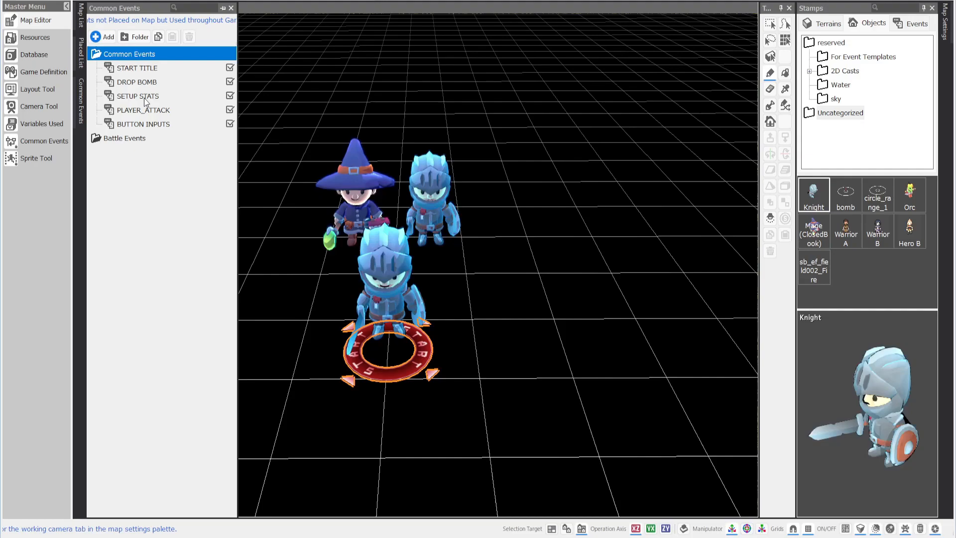
double_click(137, 96)
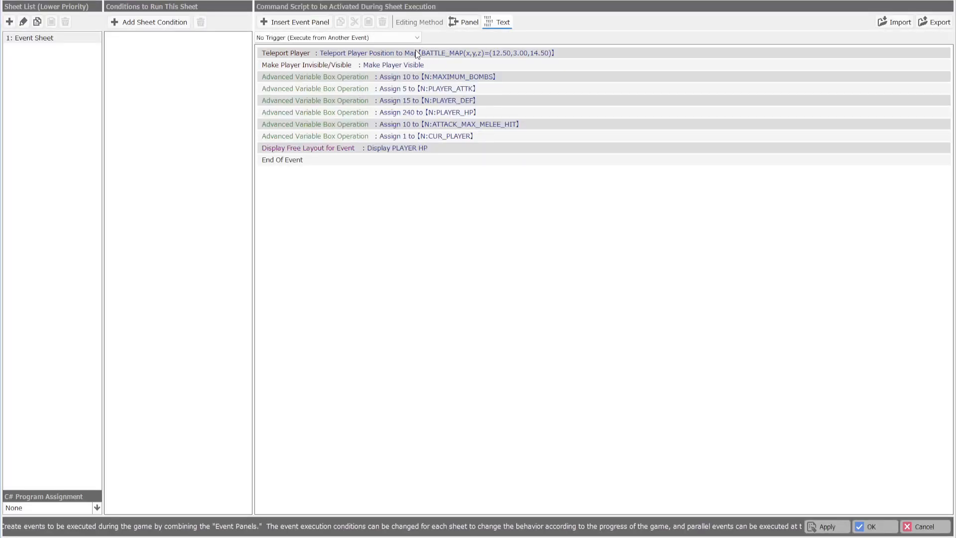
mouse_move(480, 105)
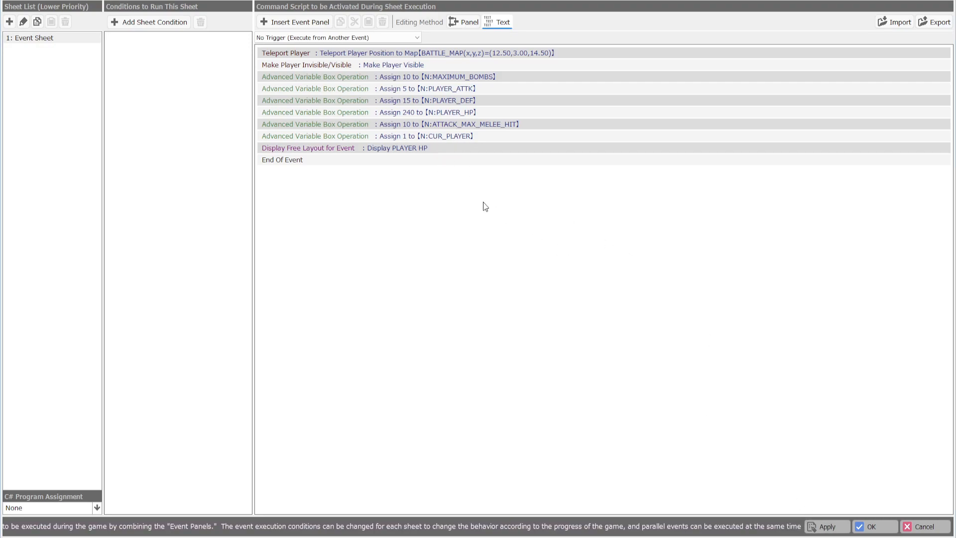
mouse_move(782, 468)
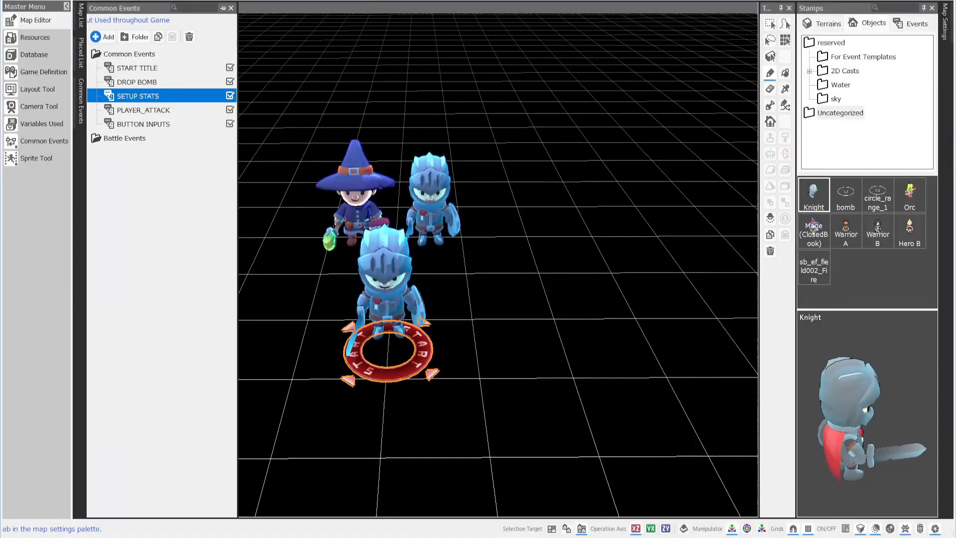
double_click(137, 95)
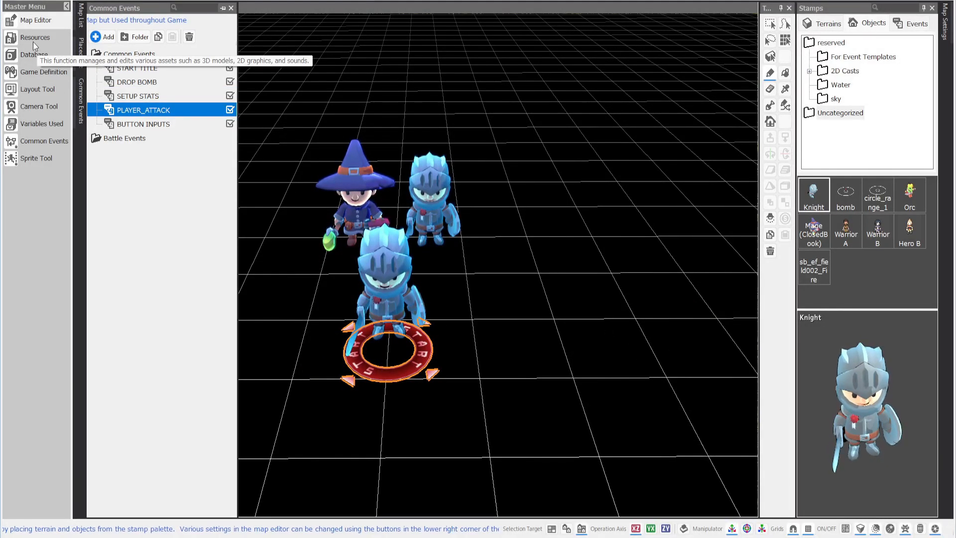
- In Database > Casts, open the ORC cast's event sheets, check the WALK sheet's movement pattern, then select ATTACK
left_click(34, 54)
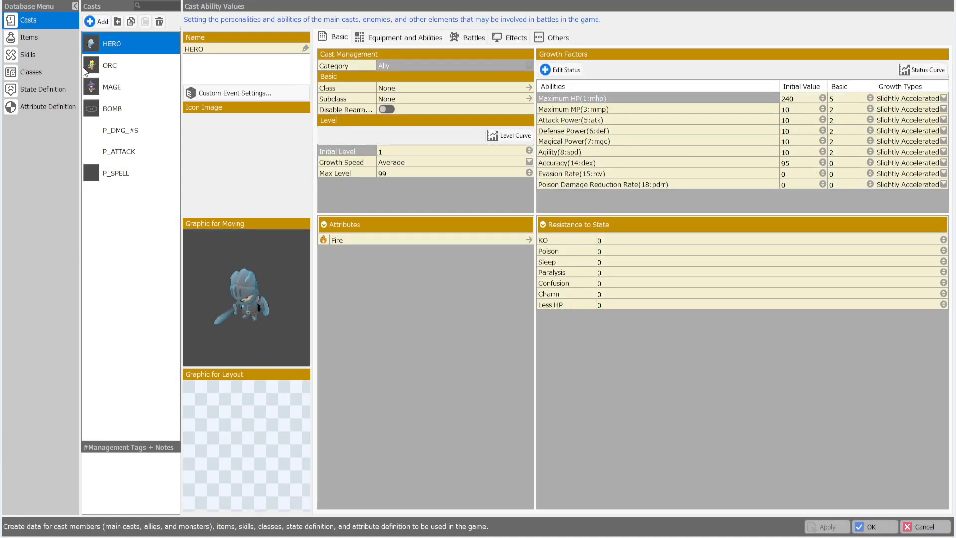
left_click(109, 66)
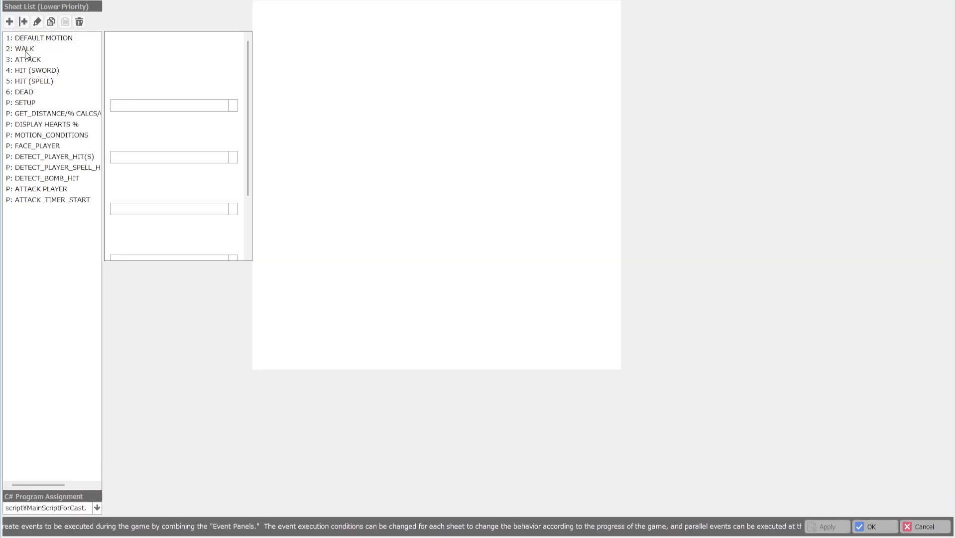
left_click(23, 48)
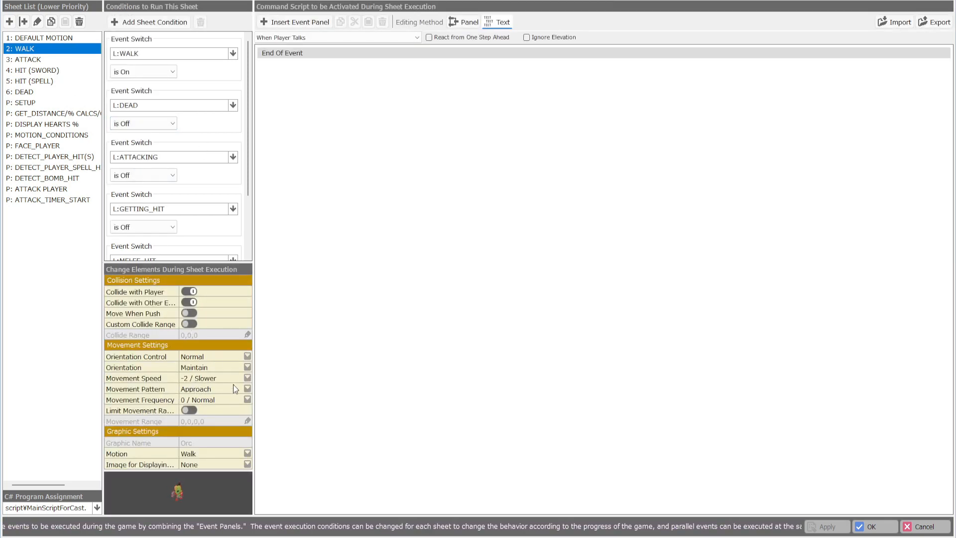
left_click(213, 389)
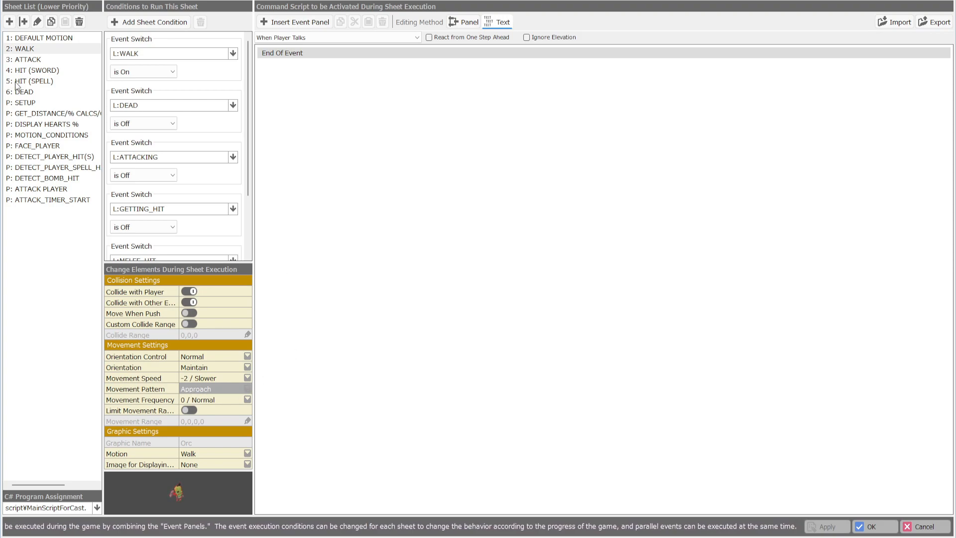
mouse_move(197, 377)
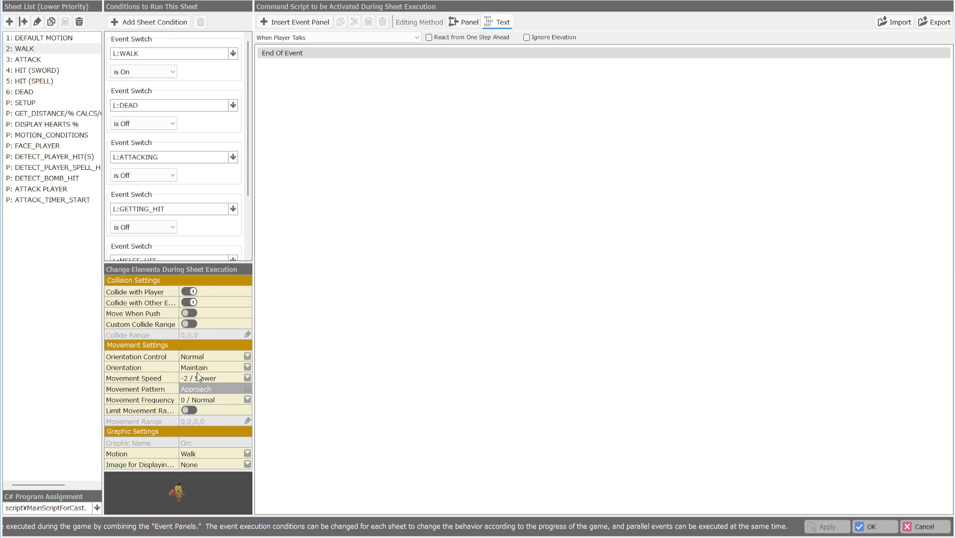
mouse_move(204, 398)
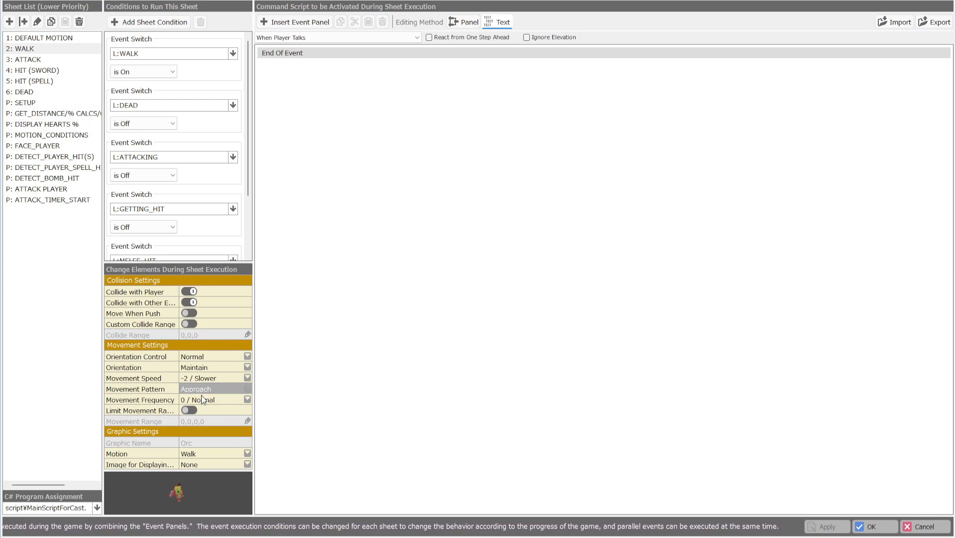
left_click(144, 71)
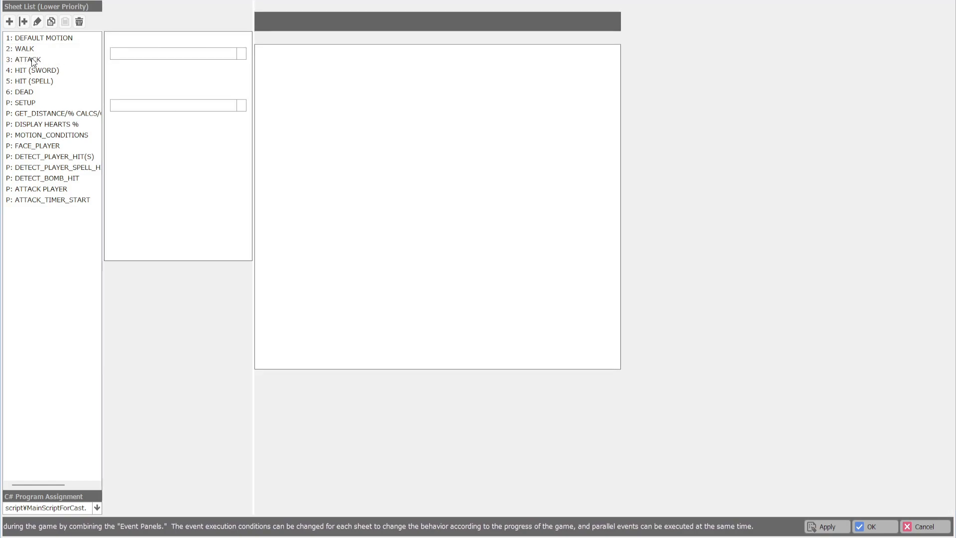
- Enable Display Damage Numbers on Screen for the ATTACK sheet's Change Event HP command
left_click(27, 59)
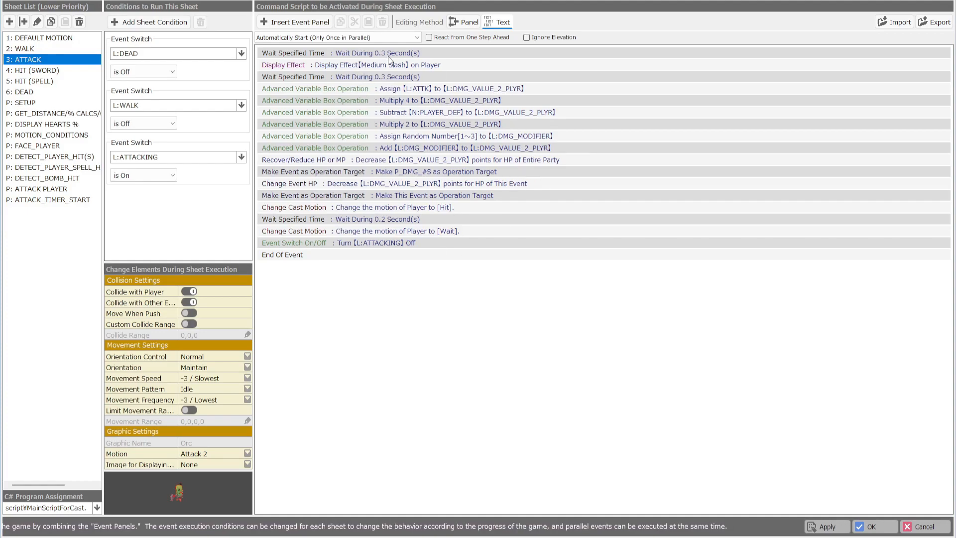
mouse_move(332, 102)
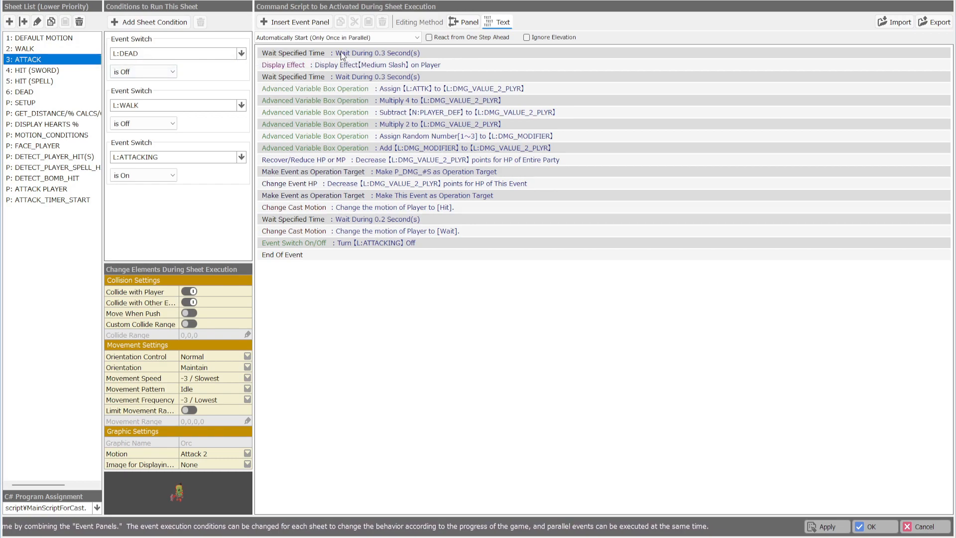
mouse_move(487, 94)
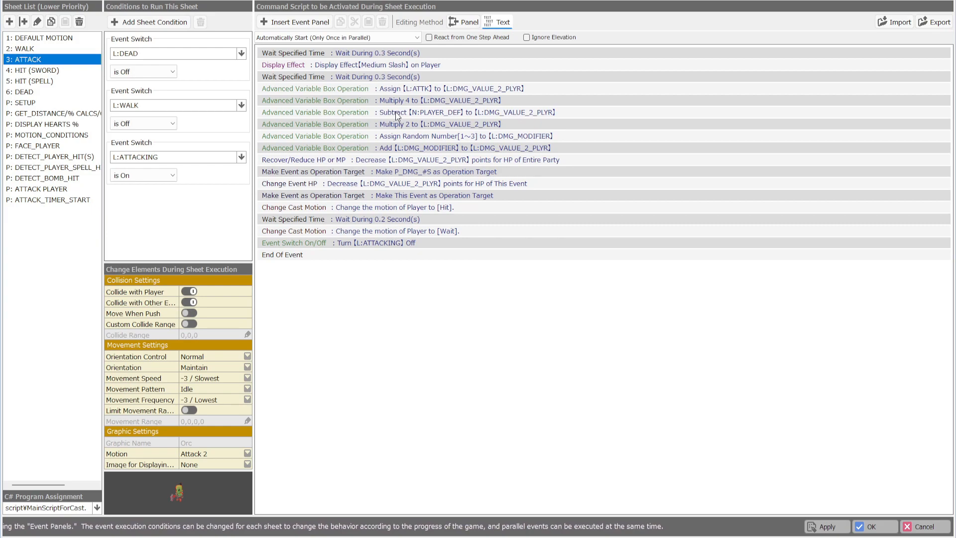
mouse_move(389, 132)
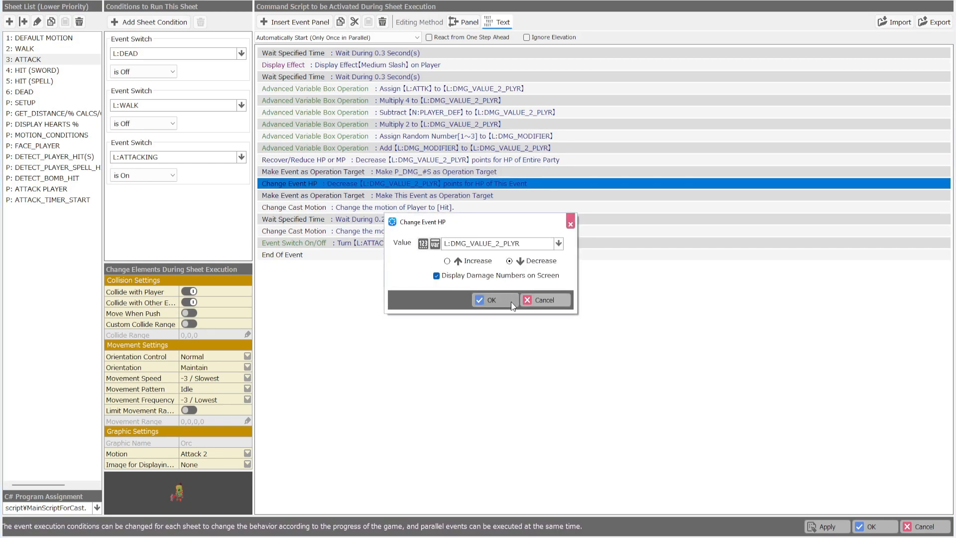
left_click(494, 300)
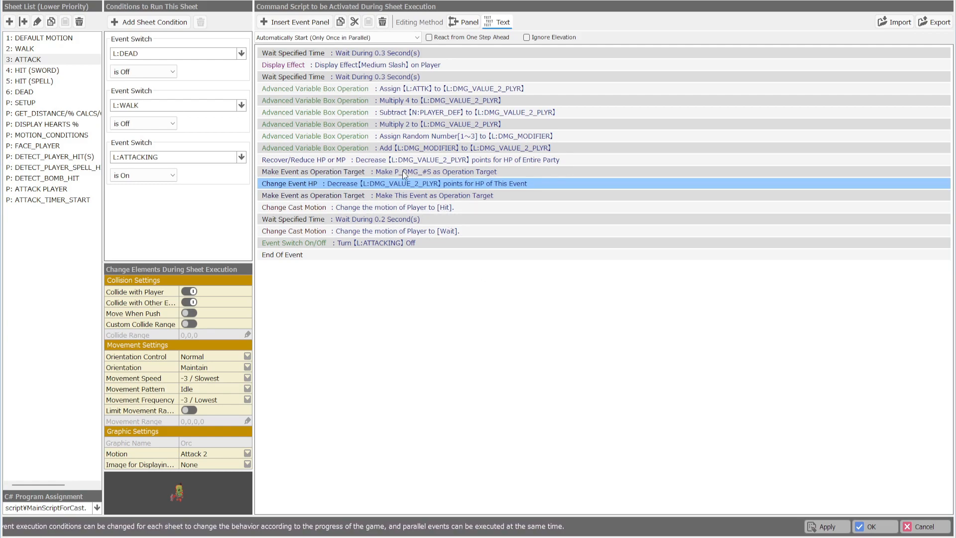
mouse_move(428, 176)
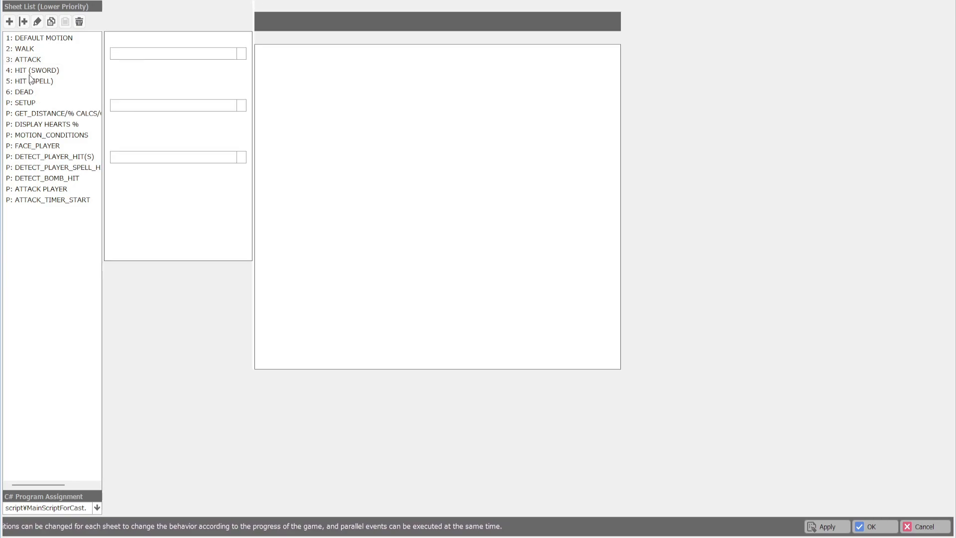
- Review HIT (SWORD)'s HP decrease settings and the SETUP sheet, then switch to HIT (SPELL)
left_click(35, 69)
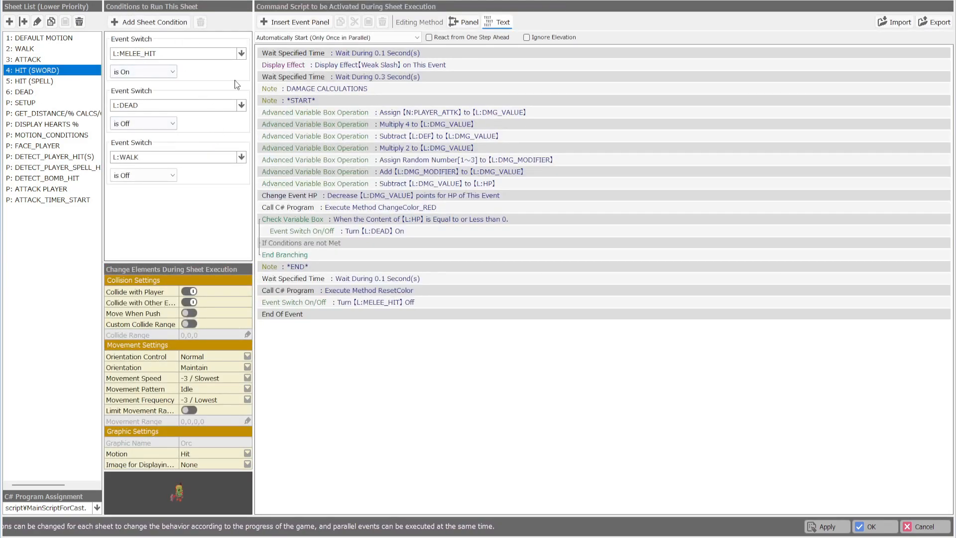
mouse_move(311, 398)
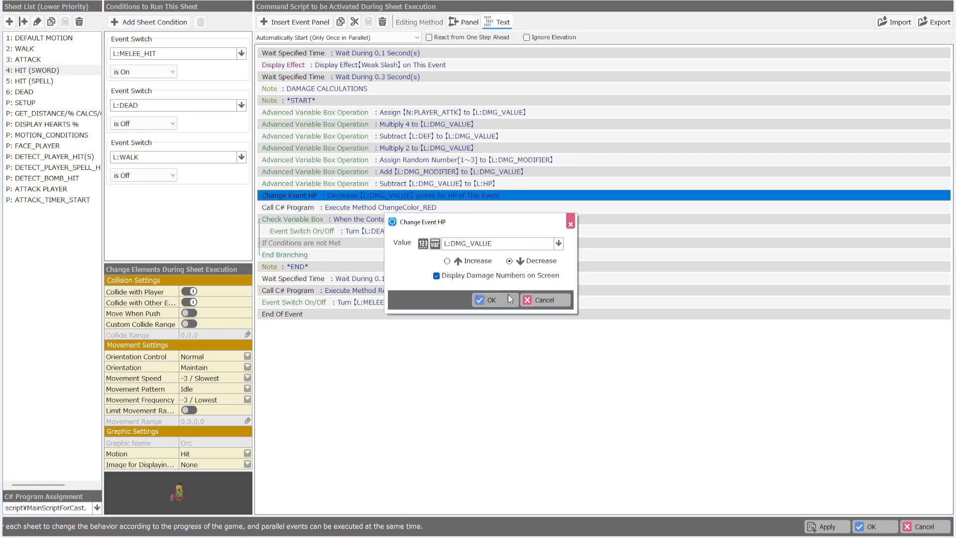
left_click(486, 300)
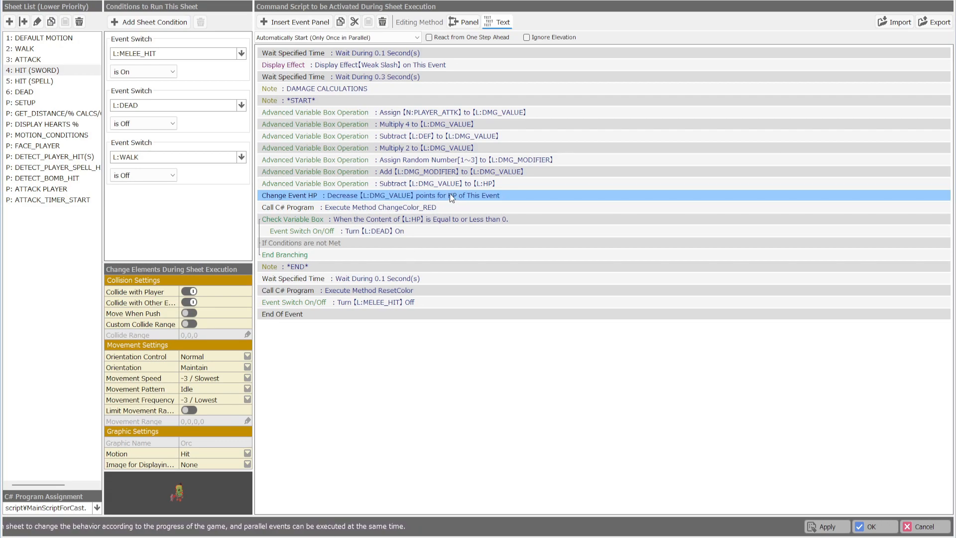
mouse_move(380, 200)
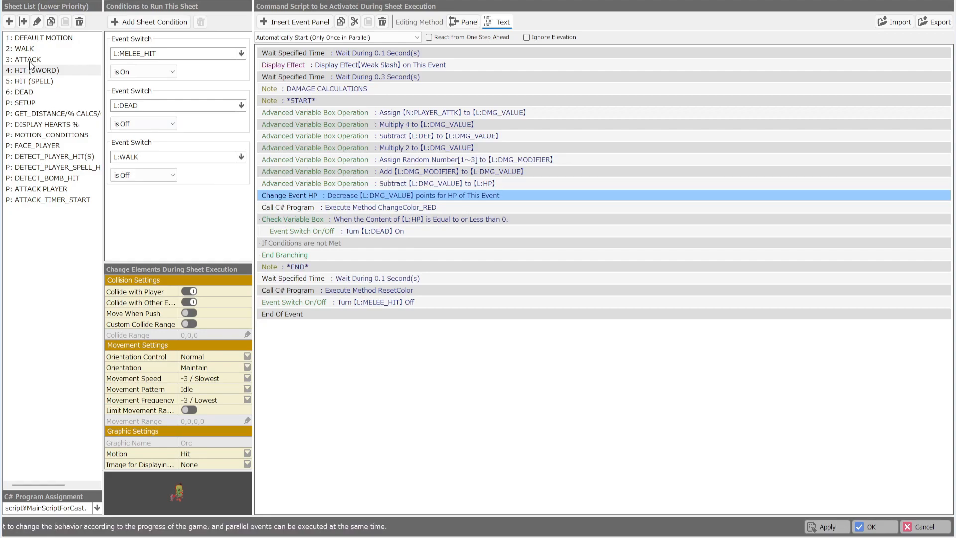
left_click(24, 103)
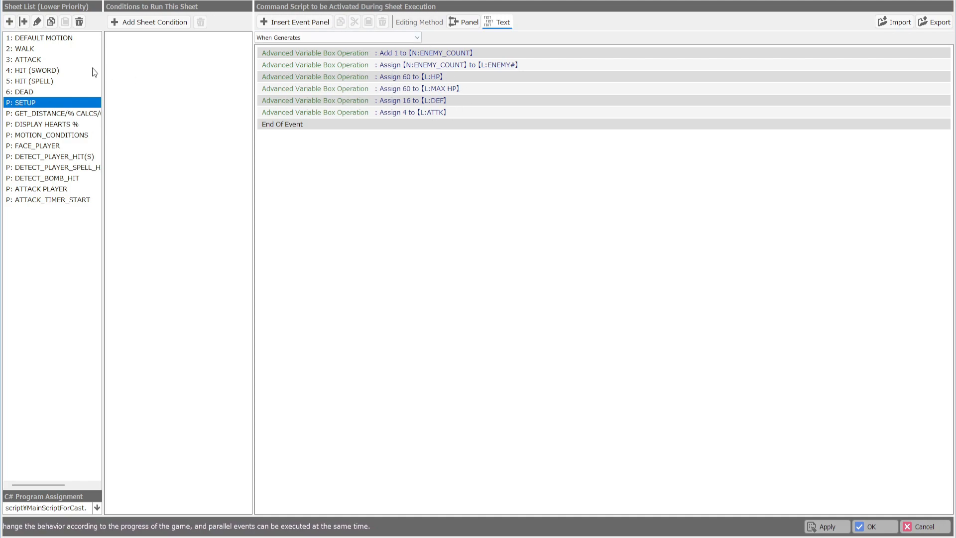
left_click(34, 70)
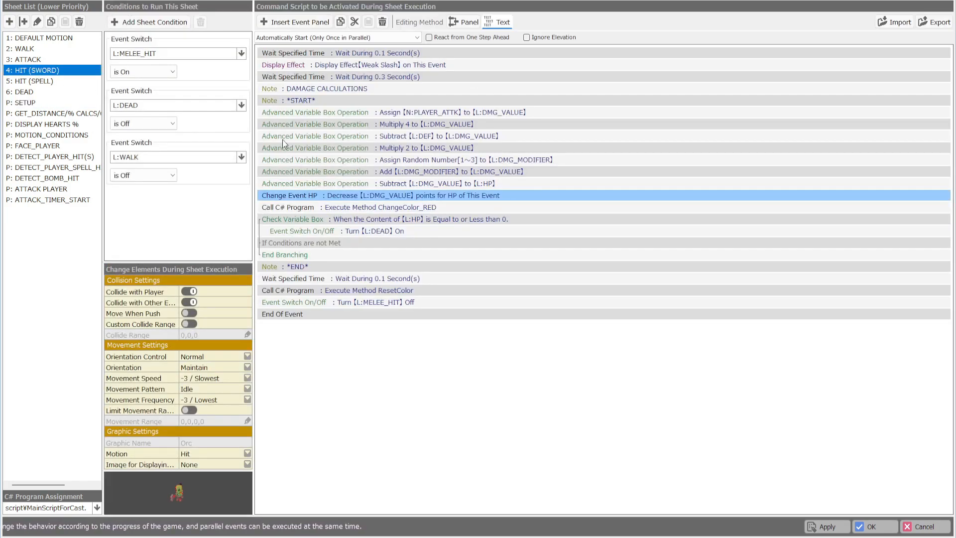
mouse_move(421, 223)
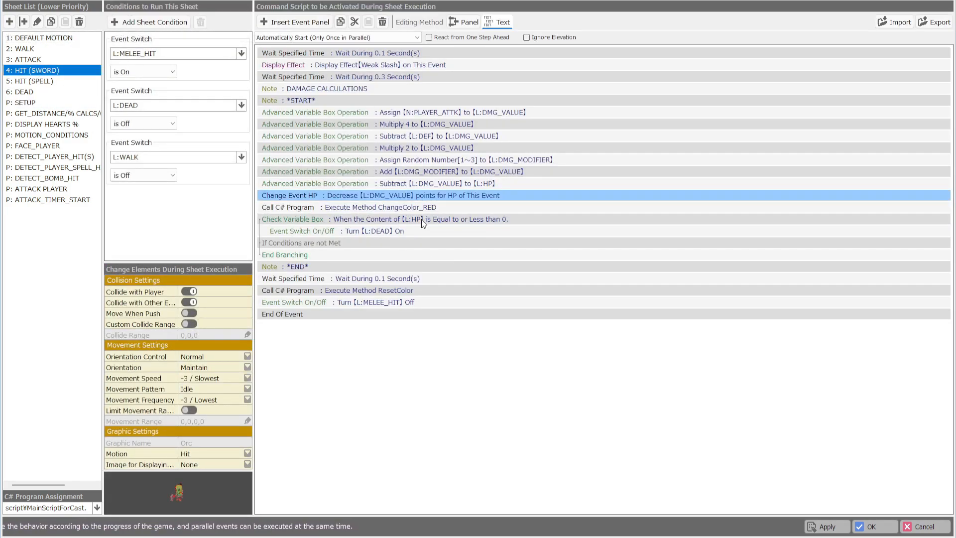
mouse_move(477, 197)
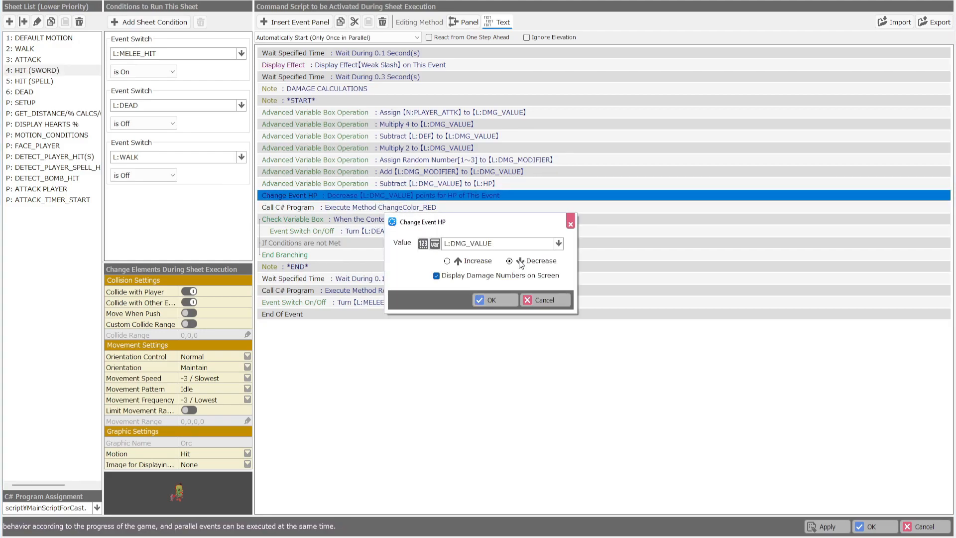
left_click(491, 300)
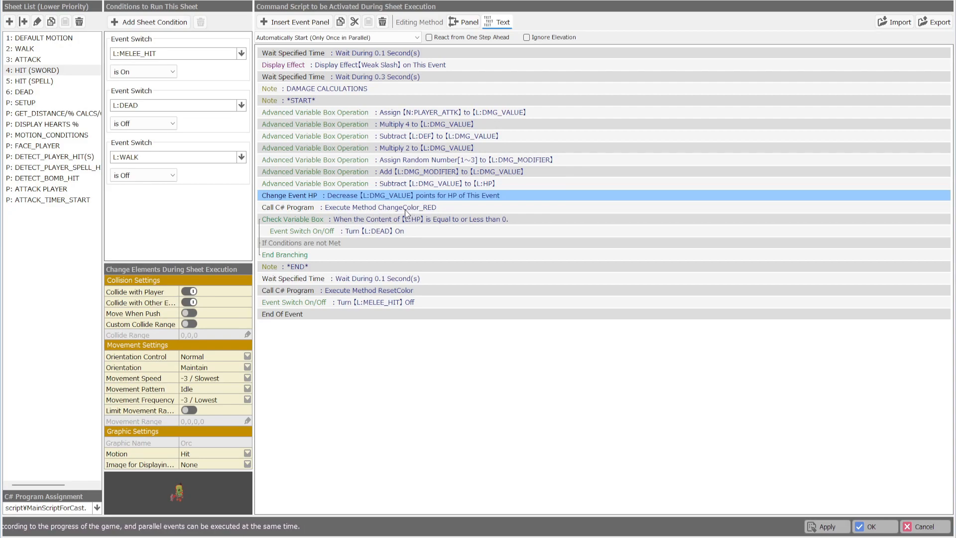
mouse_move(412, 231)
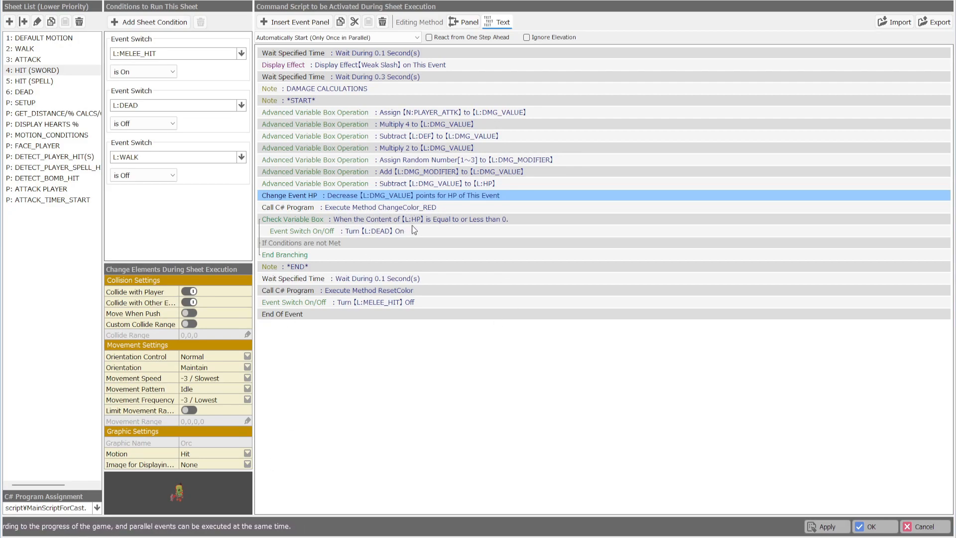
mouse_move(379, 289)
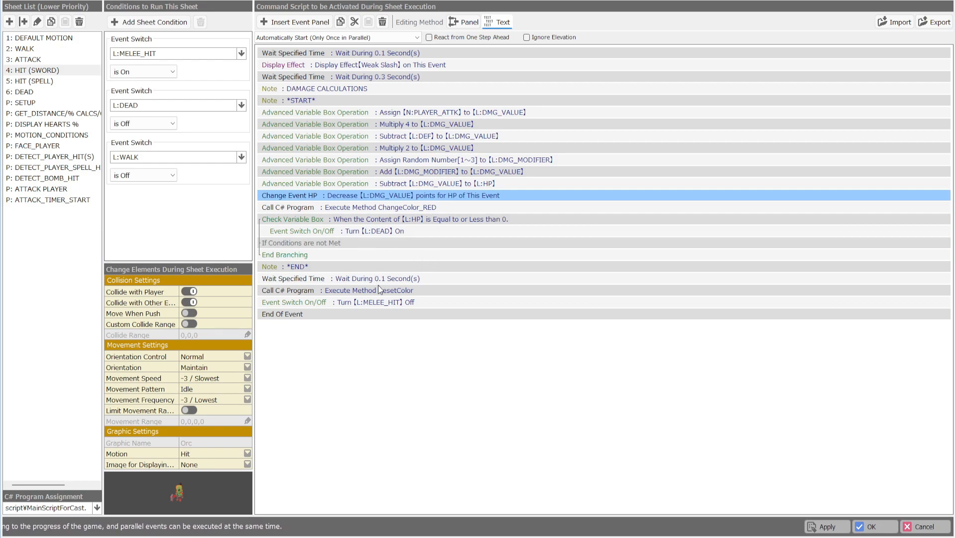
mouse_move(135, 181)
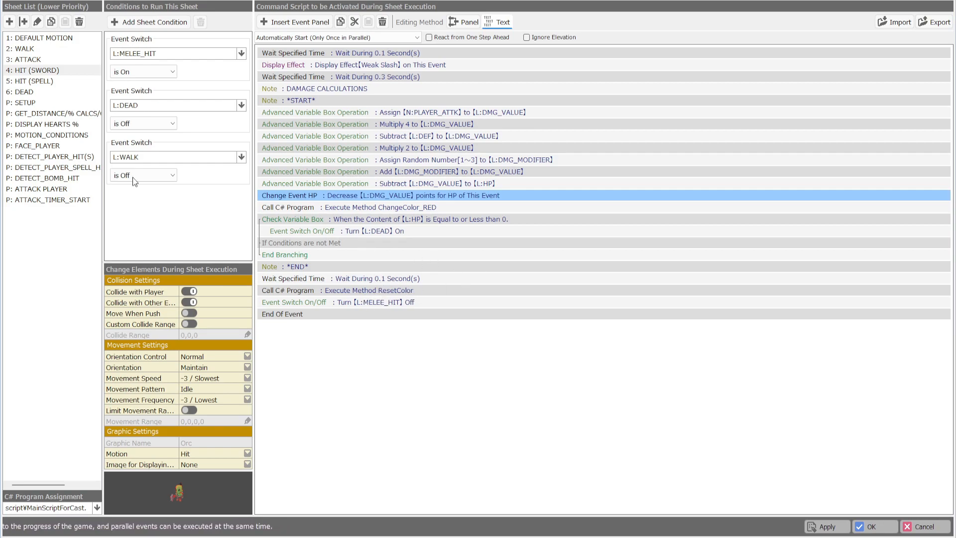
left_click(36, 81)
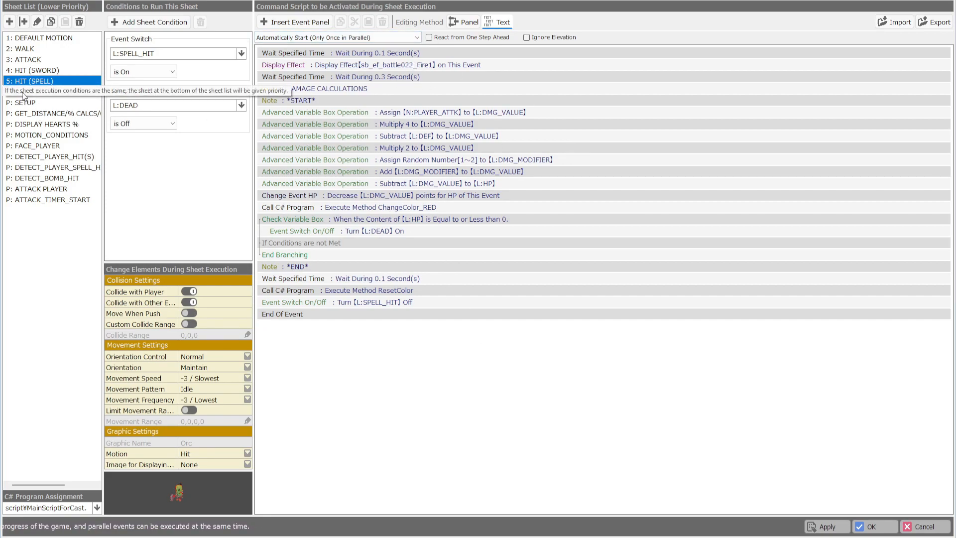
- Review the GET_DISTANCE/% CALCS and DISPLAY HEARTS % scripts, then select MOTION_CONDITIONS
left_click(55, 113)
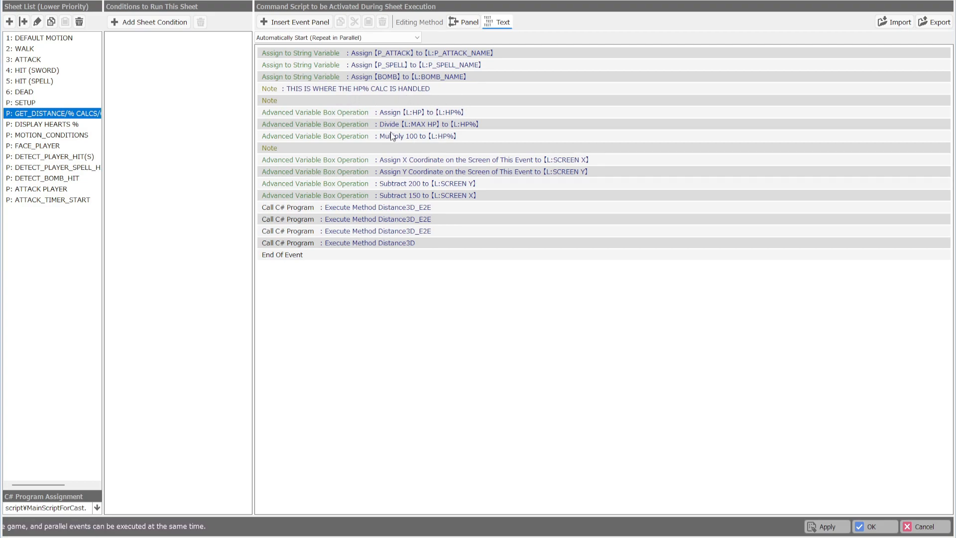
mouse_move(133, 155)
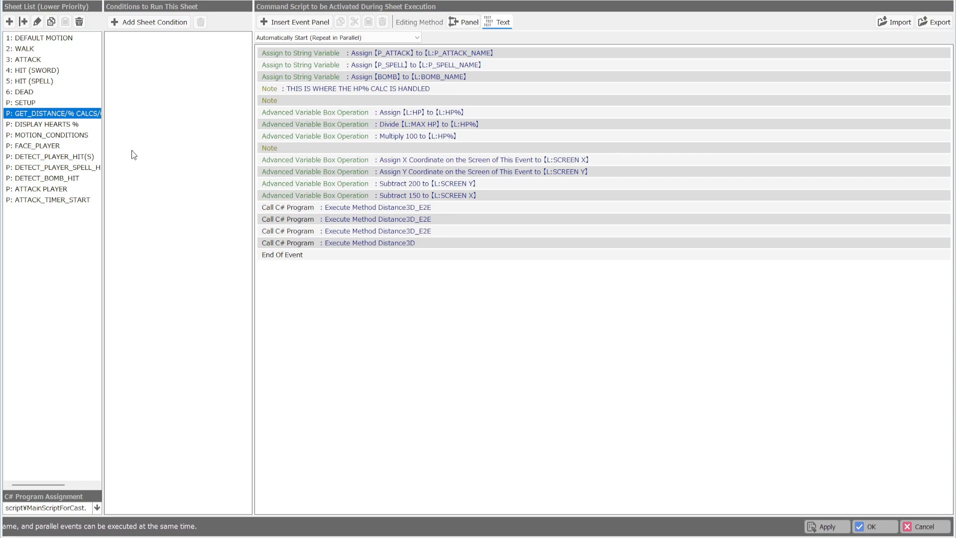
left_click(46, 124)
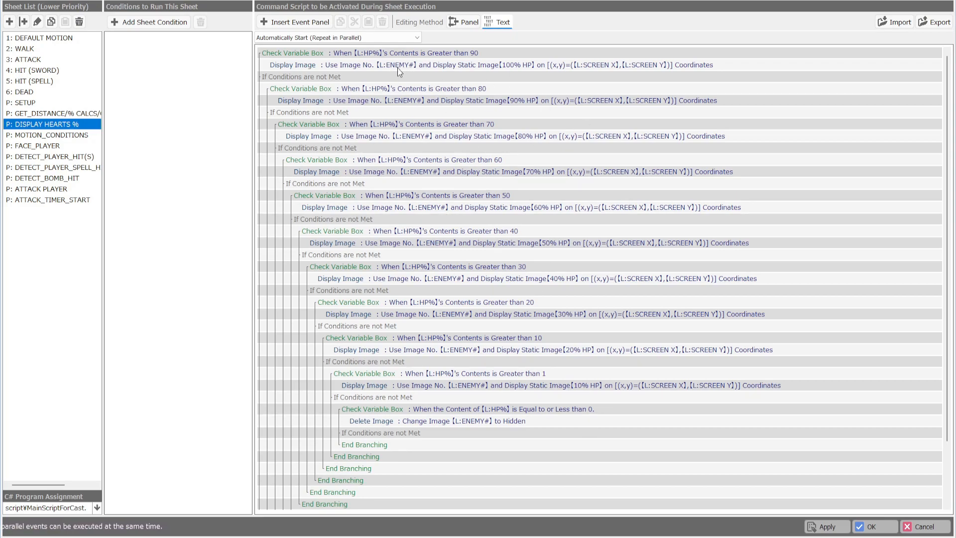
mouse_move(431, 107)
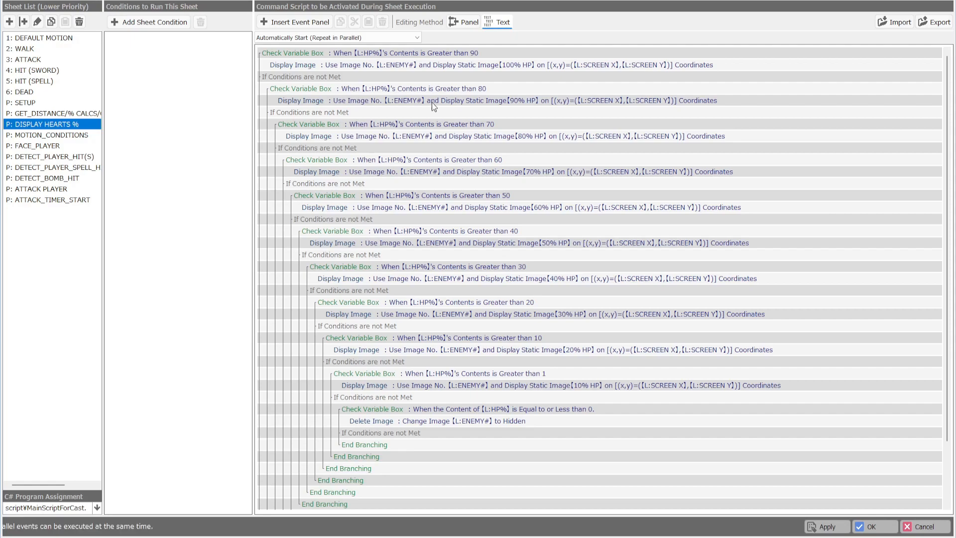
mouse_move(377, 56)
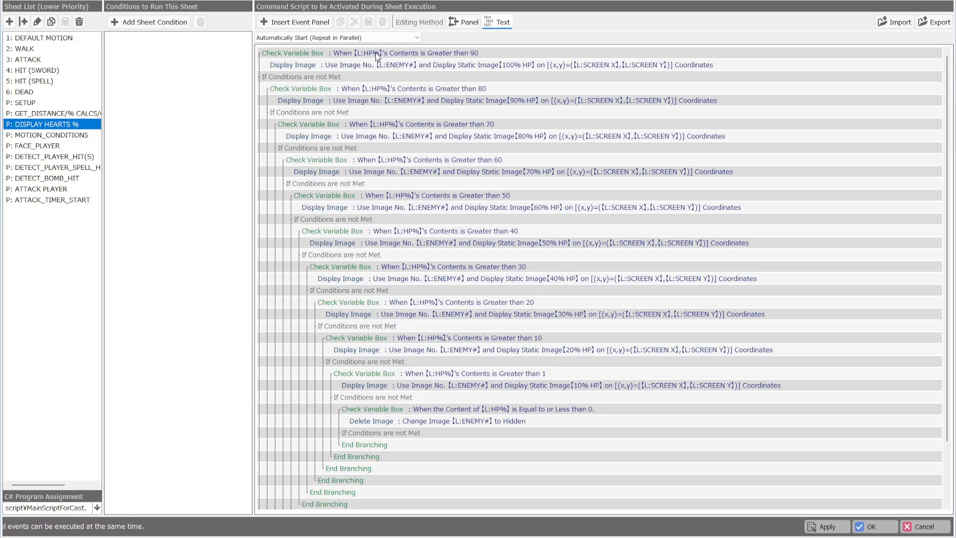
mouse_move(400, 56)
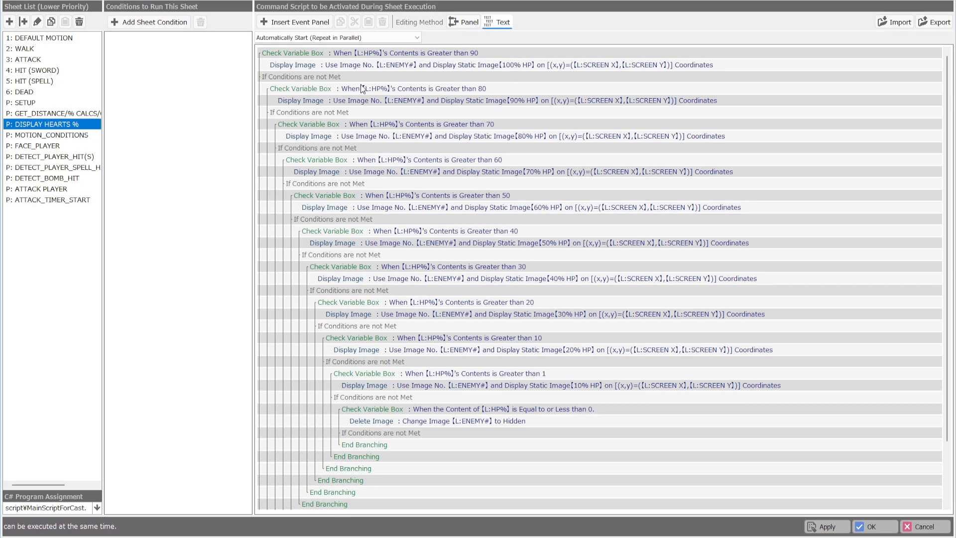
mouse_move(458, 358)
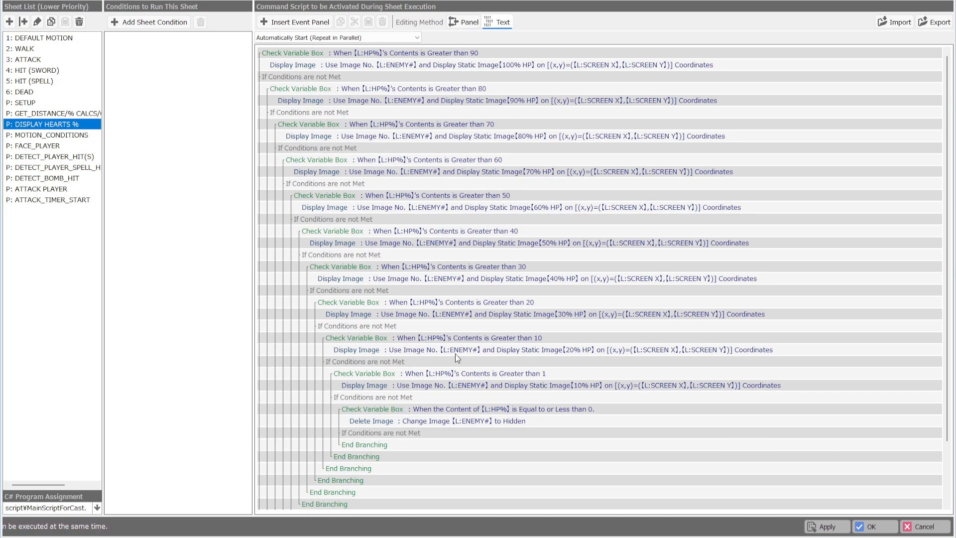
scroll("down", 3)
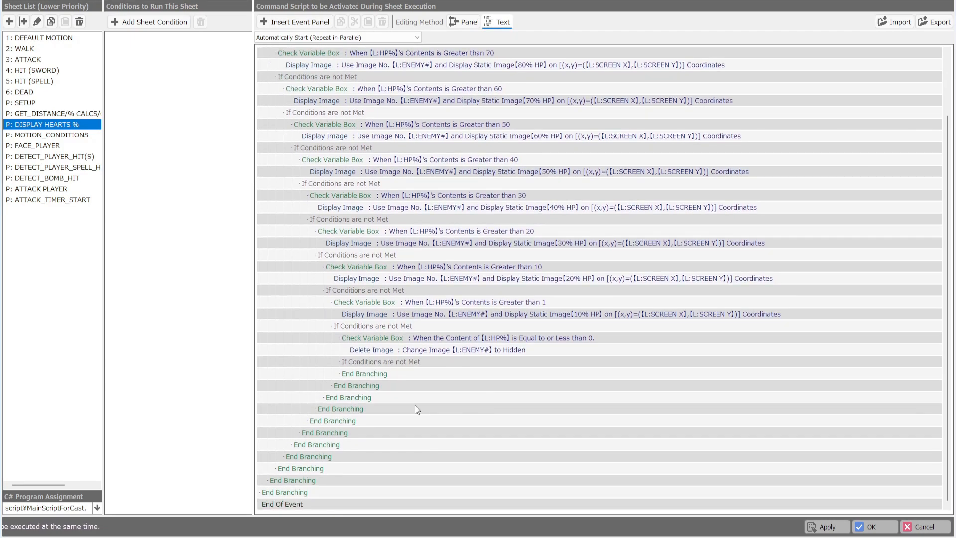
left_click(52, 135)
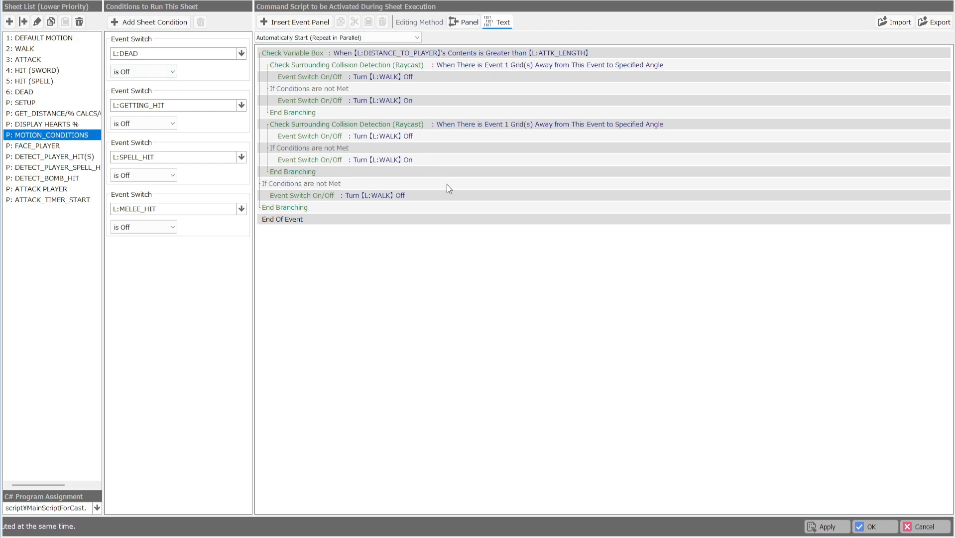
mouse_move(512, 109)
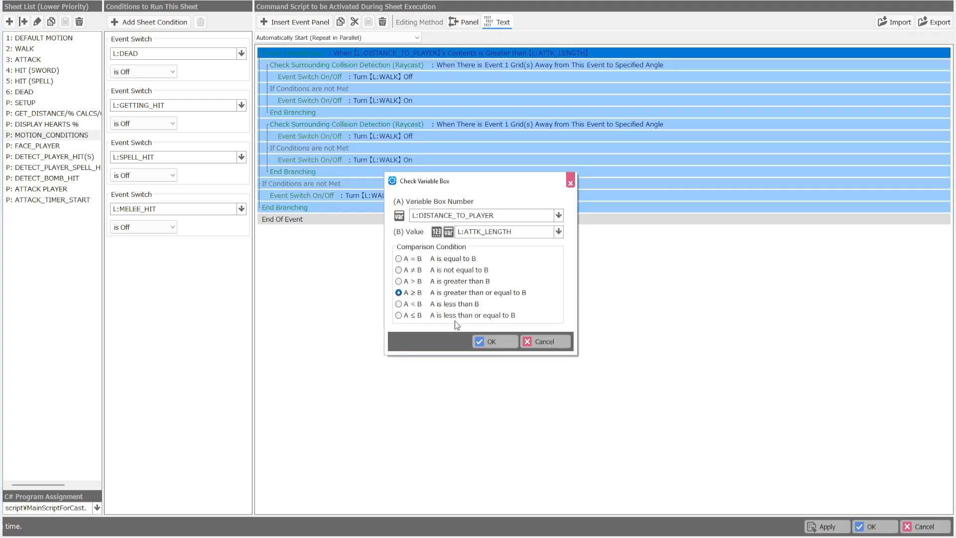
- Confirm the A ≥ B distance comparison, inspect both Raycast checks, then select FACE_PLAYER
left_click(492, 341)
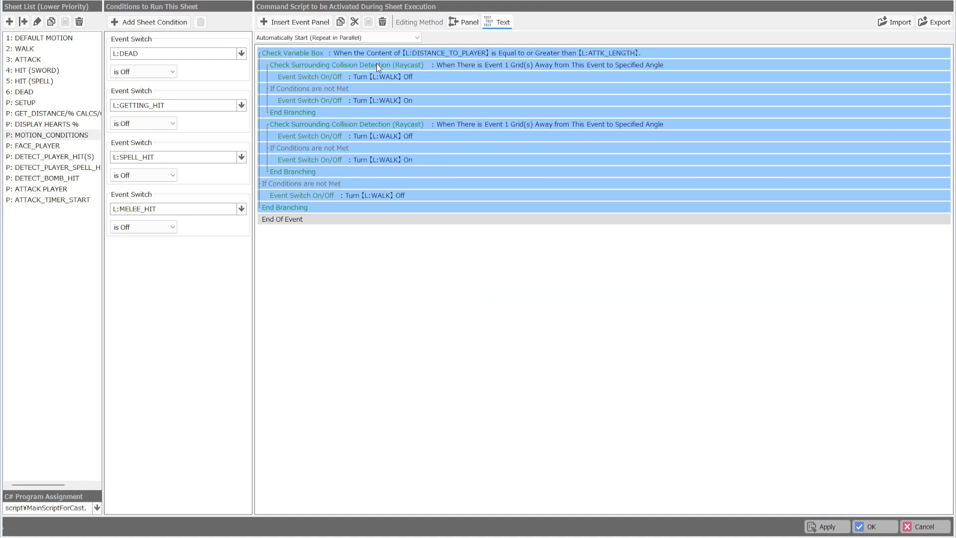
left_click(345, 64)
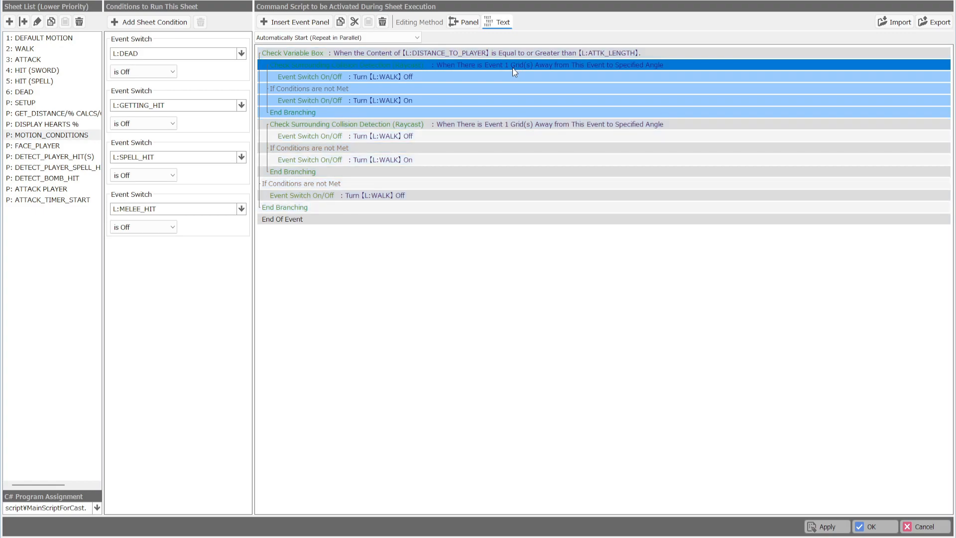
double_click(347, 124)
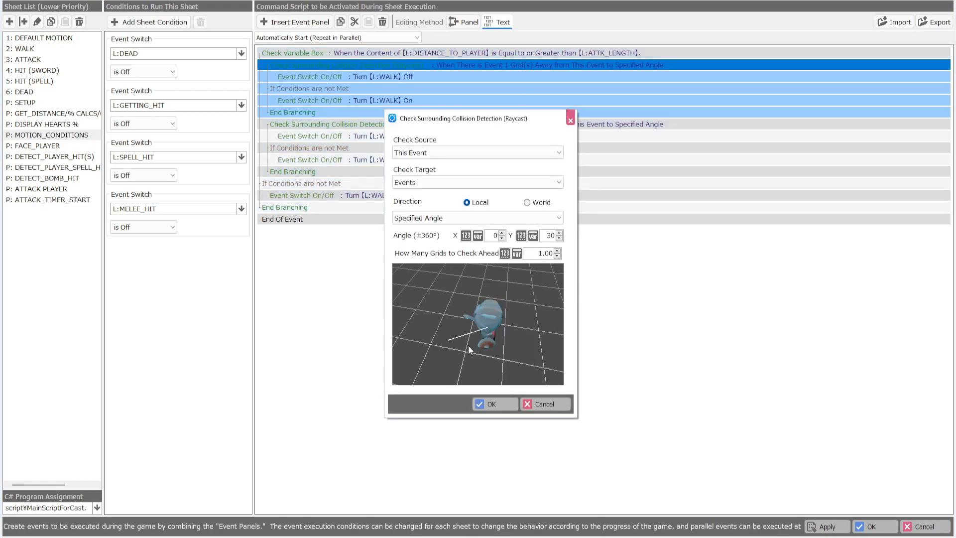
left_click(492, 403)
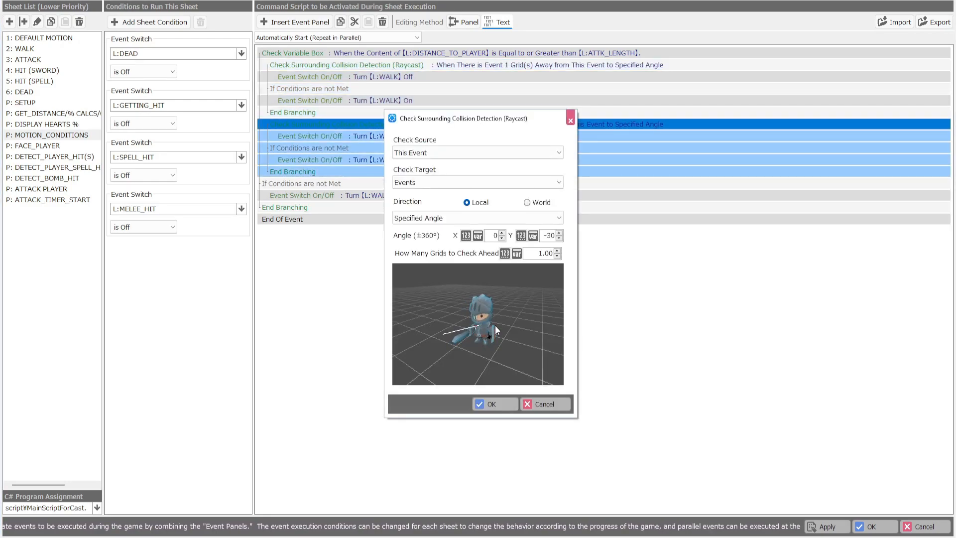
left_click(494, 403)
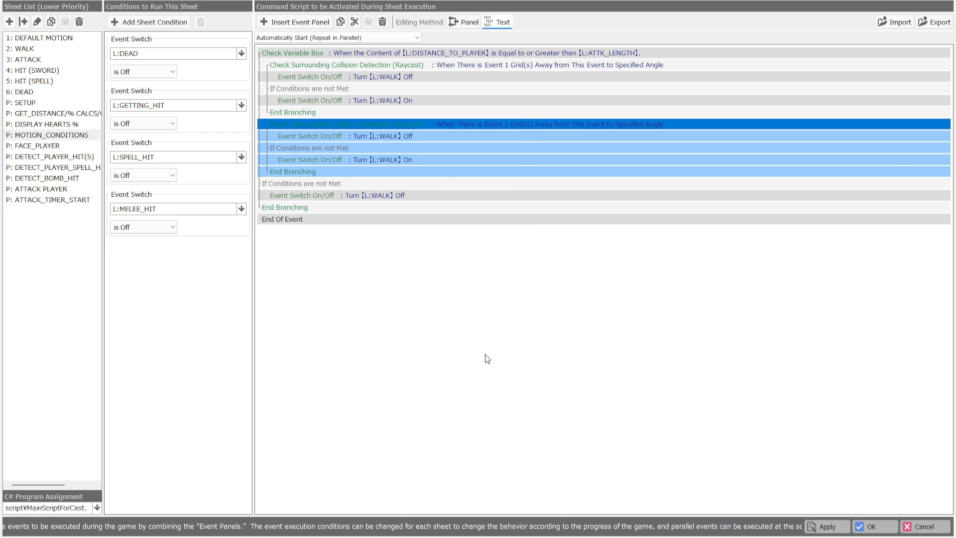
left_click(37, 145)
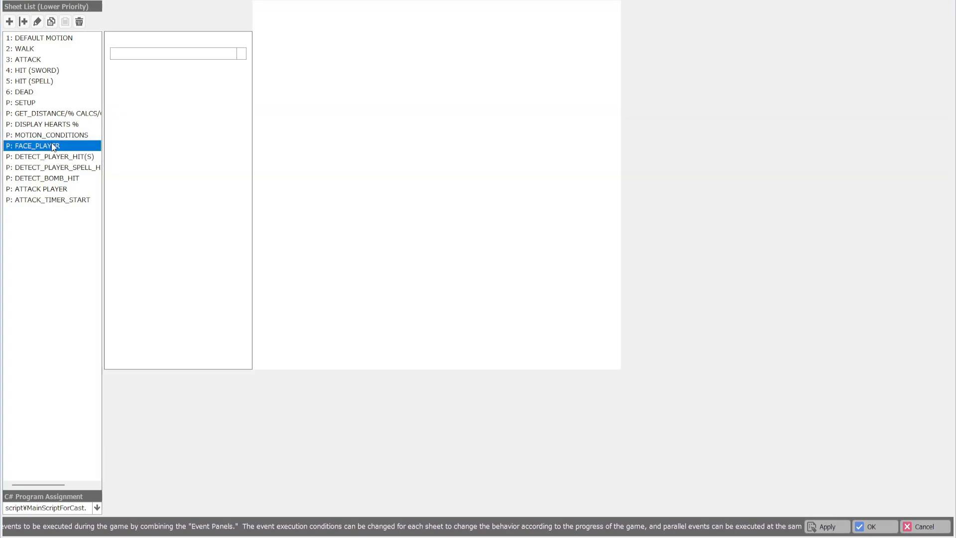
- Inspect the second LookAtPlayer call in FACE_PLAYER for removal, then select DETECT_PLAYER_HIT(S)
left_click(50, 134)
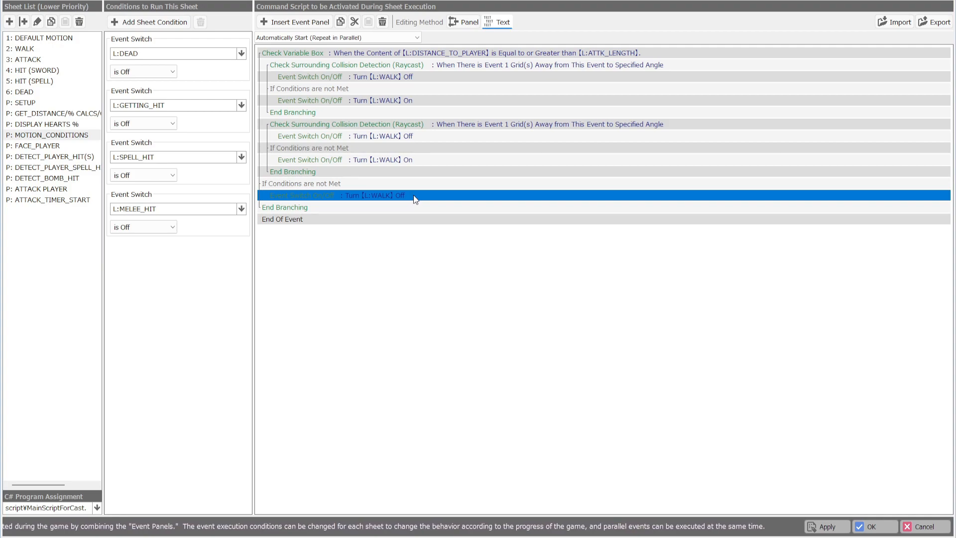
mouse_move(155, 145)
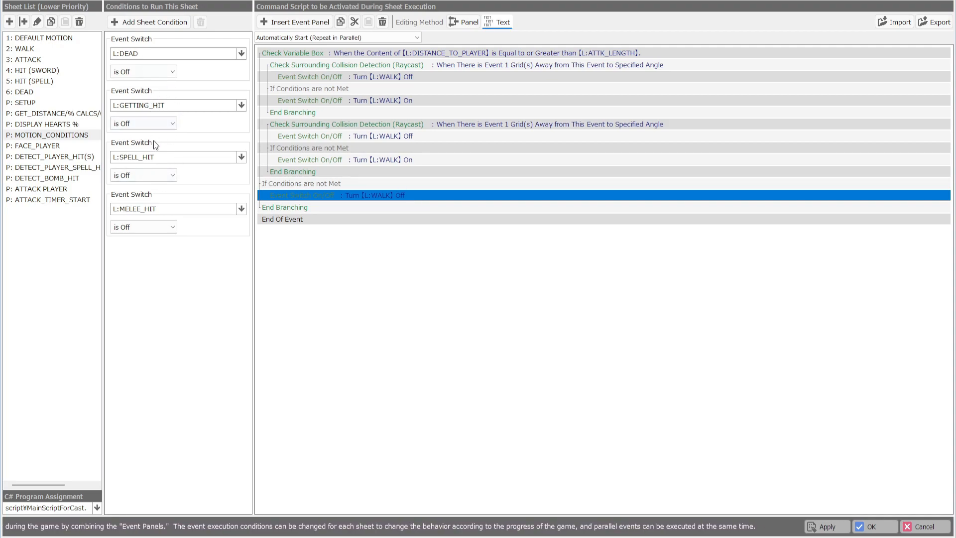
left_click(37, 146)
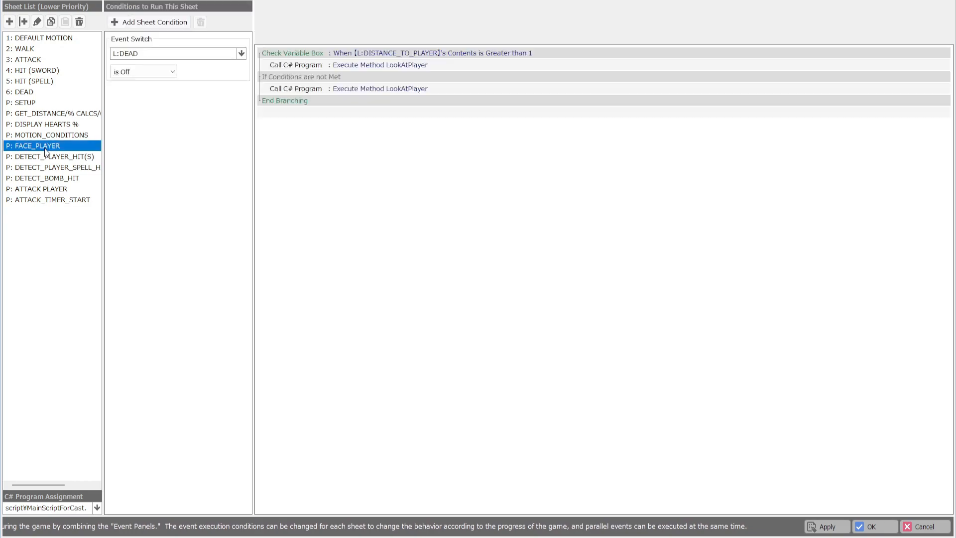
left_click(54, 157)
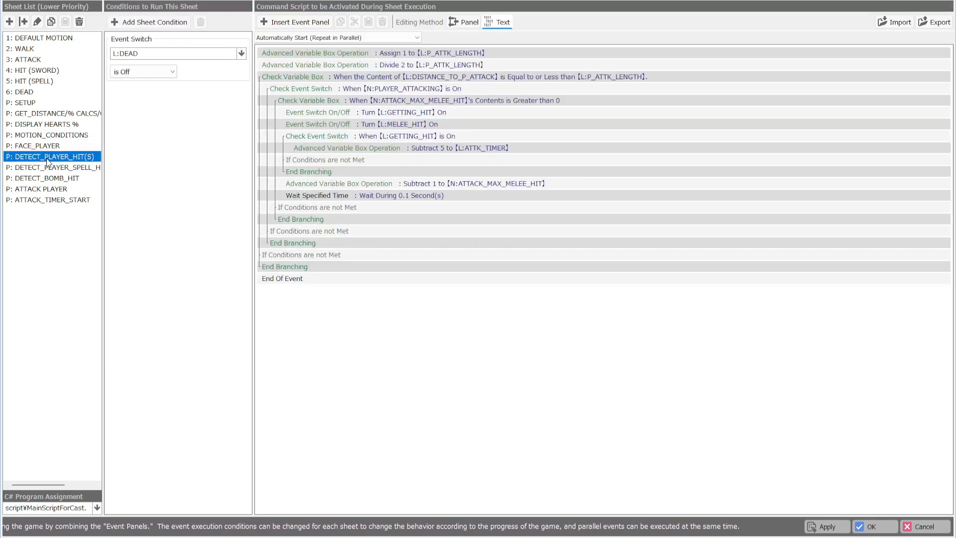
left_click(39, 146)
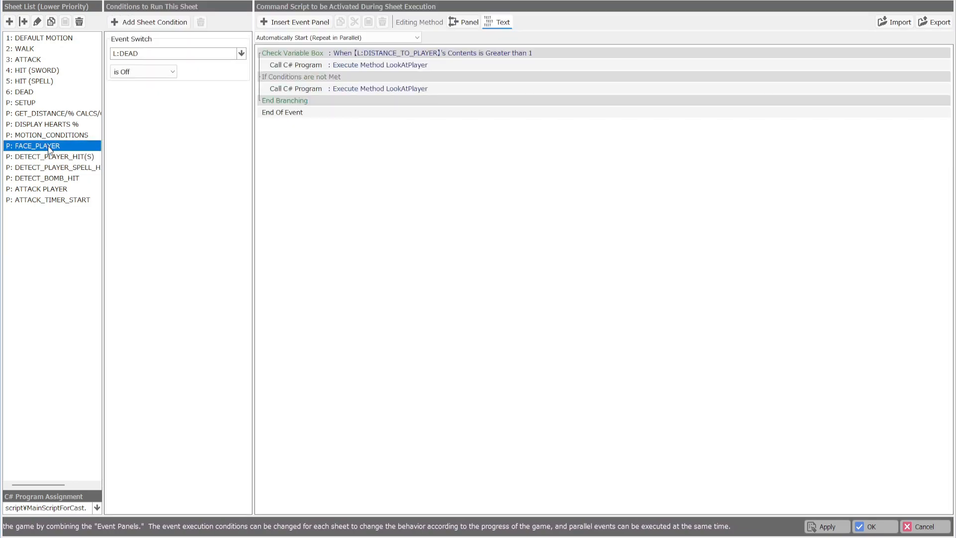
left_click(378, 89)
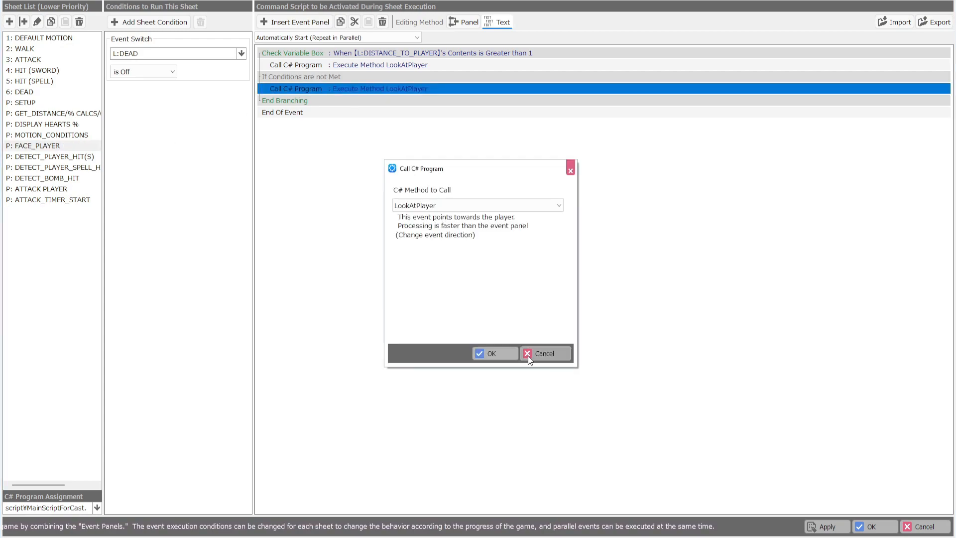
left_click(543, 353)
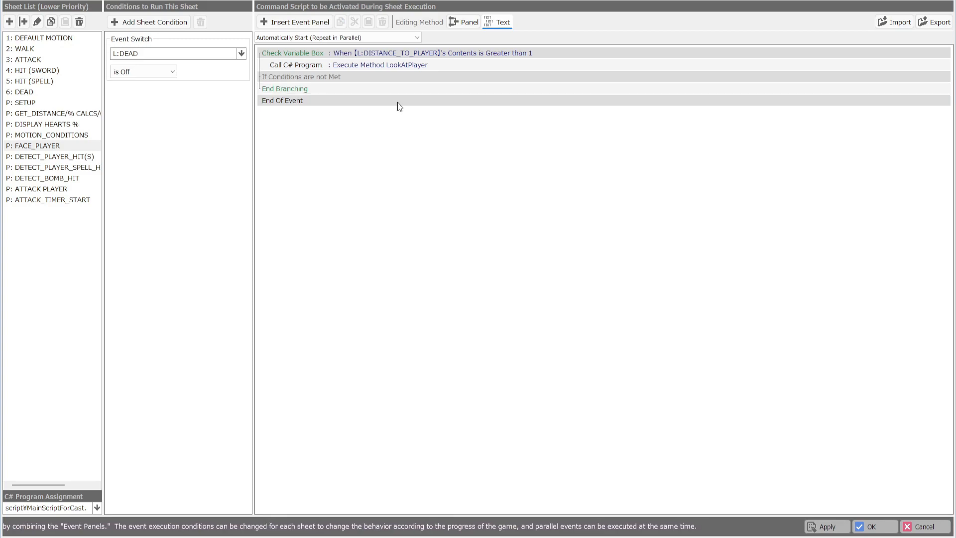
left_click(55, 157)
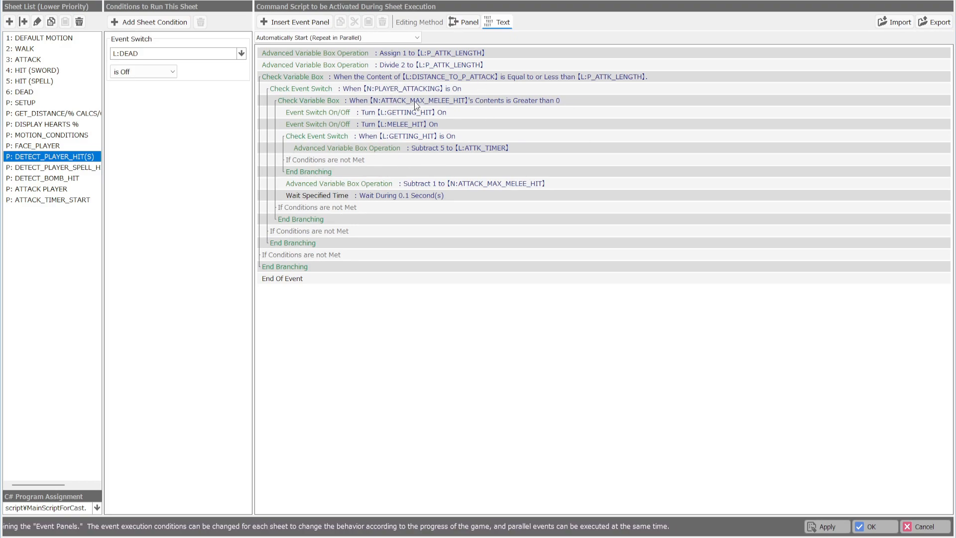
mouse_move(406, 132)
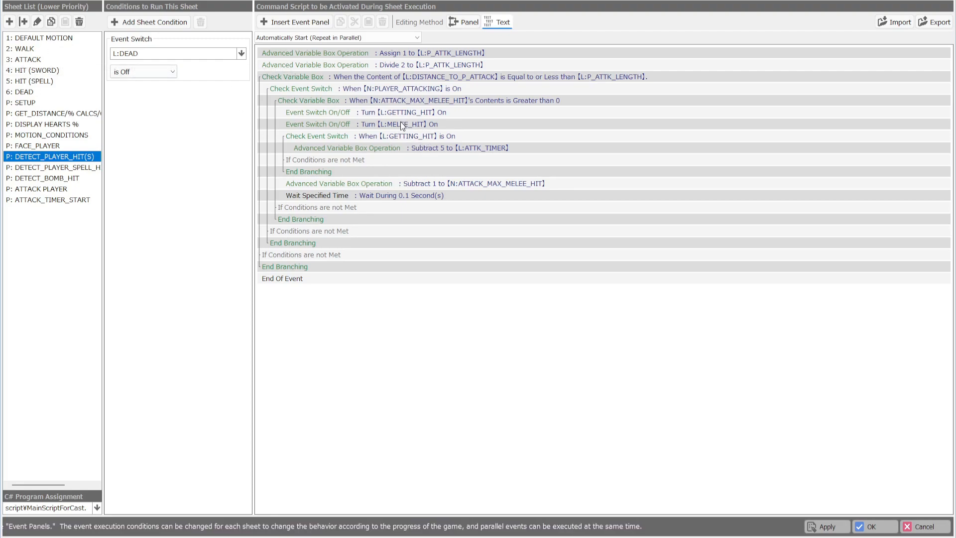
- Display the P: DETECT_PLAYER_SPELL_HIT sheet's SPELL_HIT range-check script
left_click(58, 167)
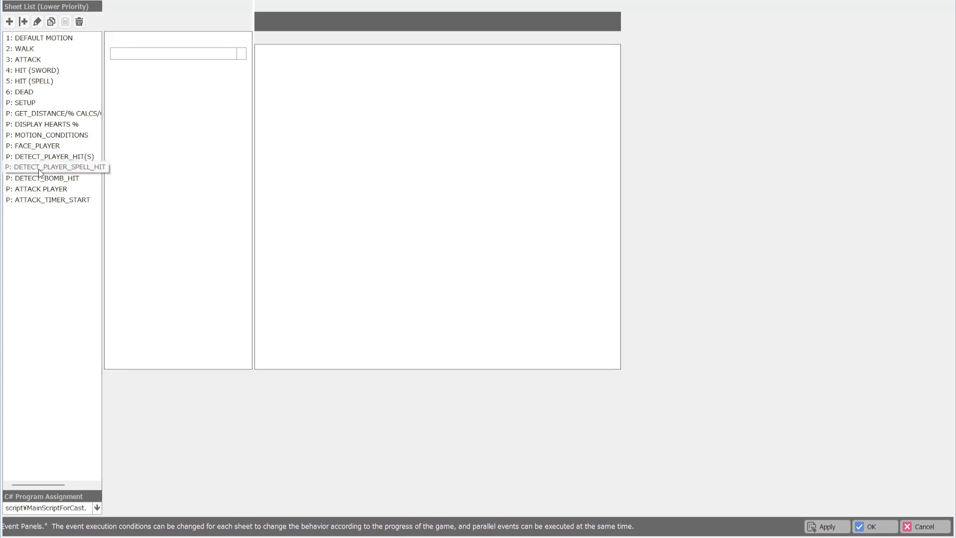
left_click(58, 166)
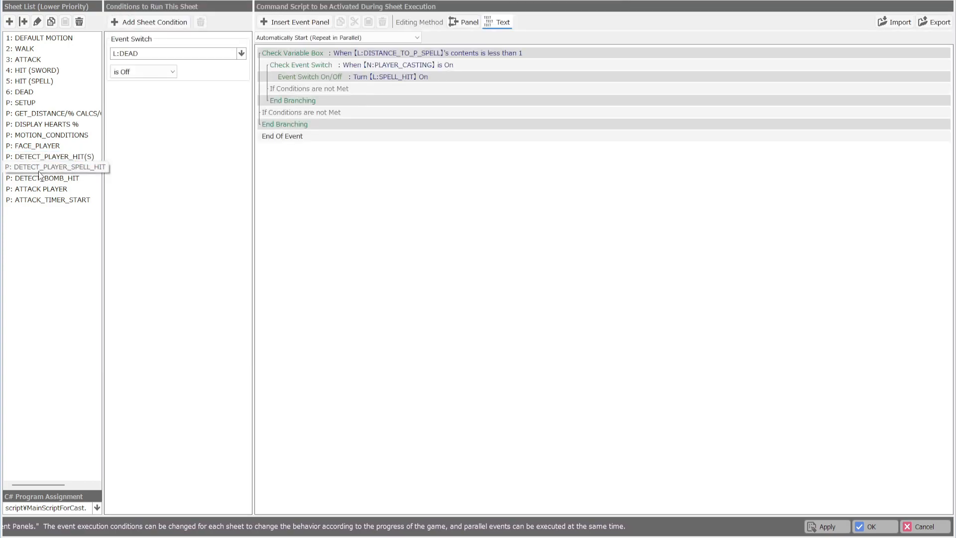
left_click(55, 168)
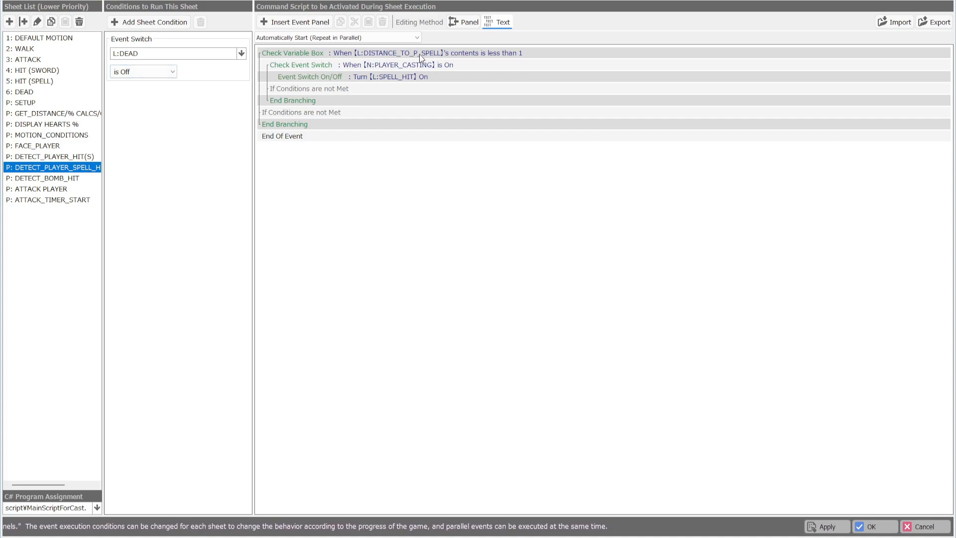
mouse_move(498, 58)
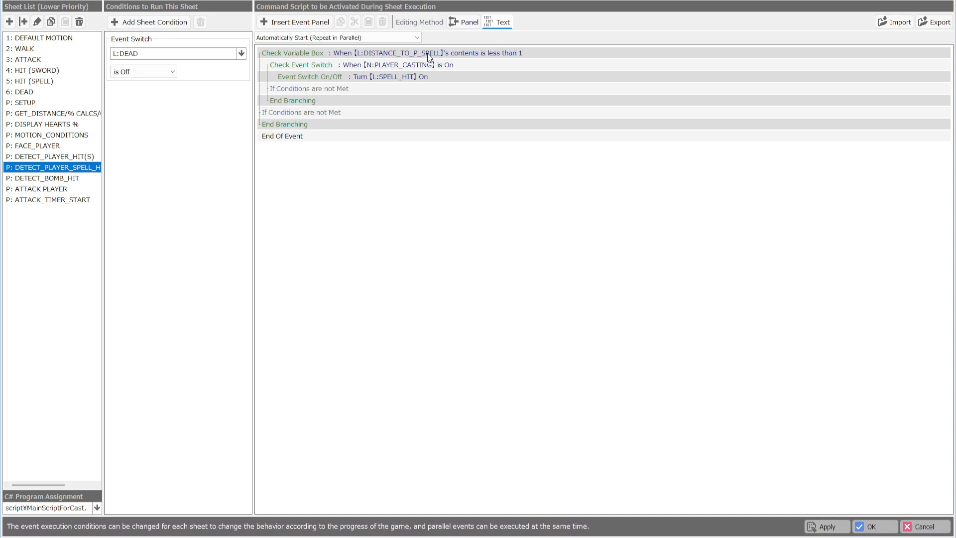
mouse_move(419, 69)
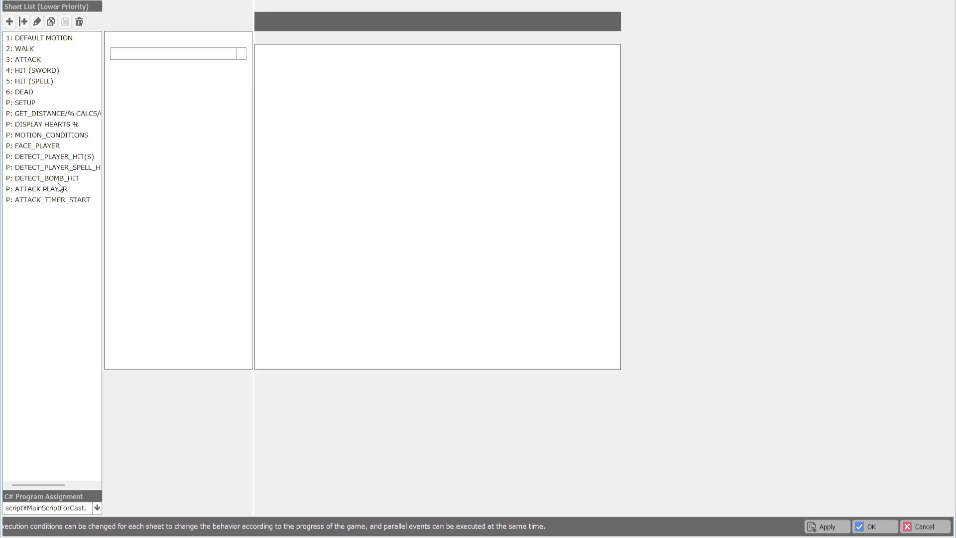
- Display the P: DETECT_BOMB_HIT sheet subtracting 20 HP and setting DEAD at zero
left_click(45, 177)
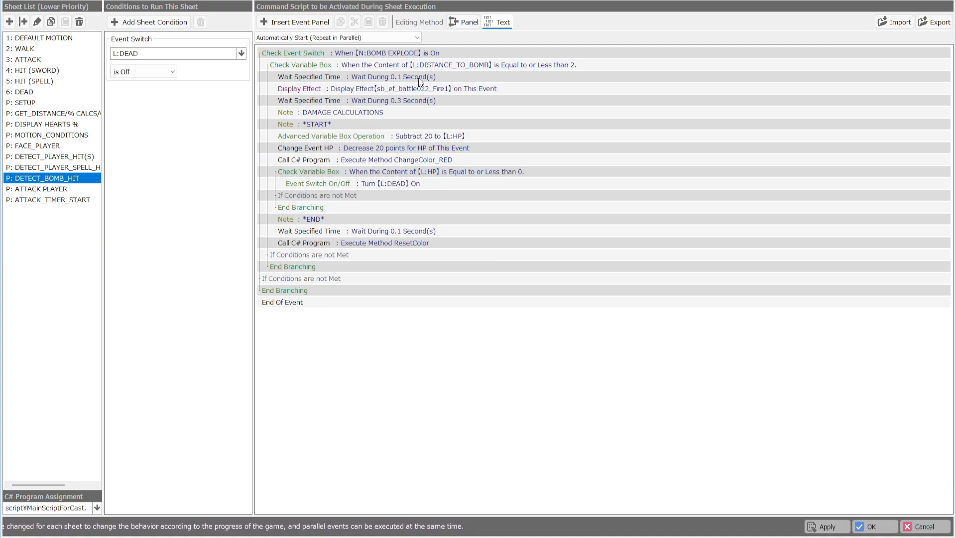
mouse_move(393, 93)
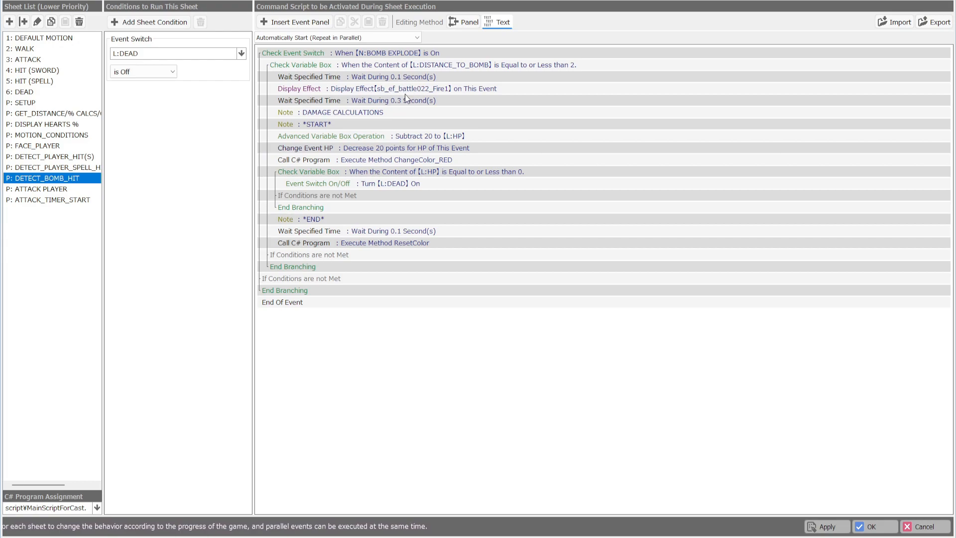
mouse_move(369, 152)
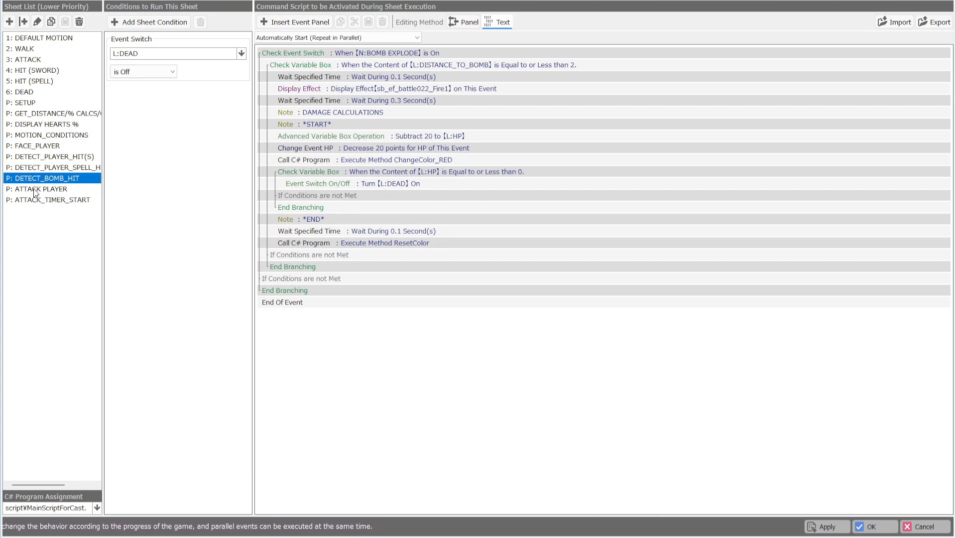
- Review the orc's ATTACK PLAYER range logic, then show ATTACK_TIMER_START counting L:ATTK_TIMER to 120
left_click(43, 188)
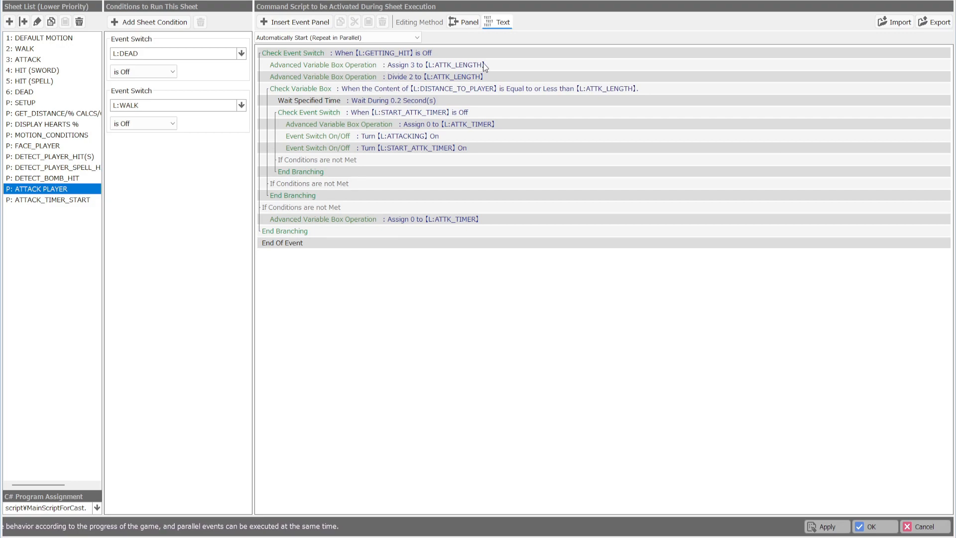
mouse_move(477, 79)
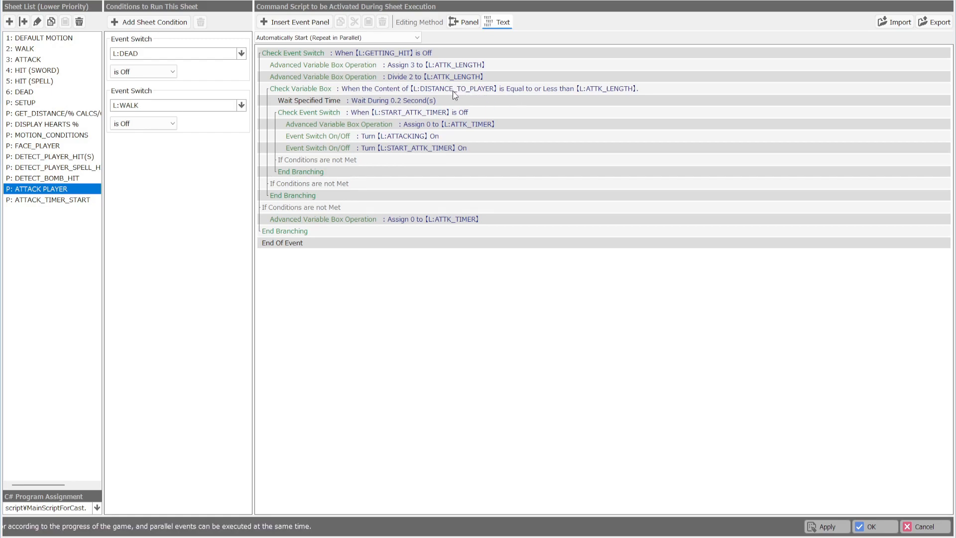
mouse_move(599, 91)
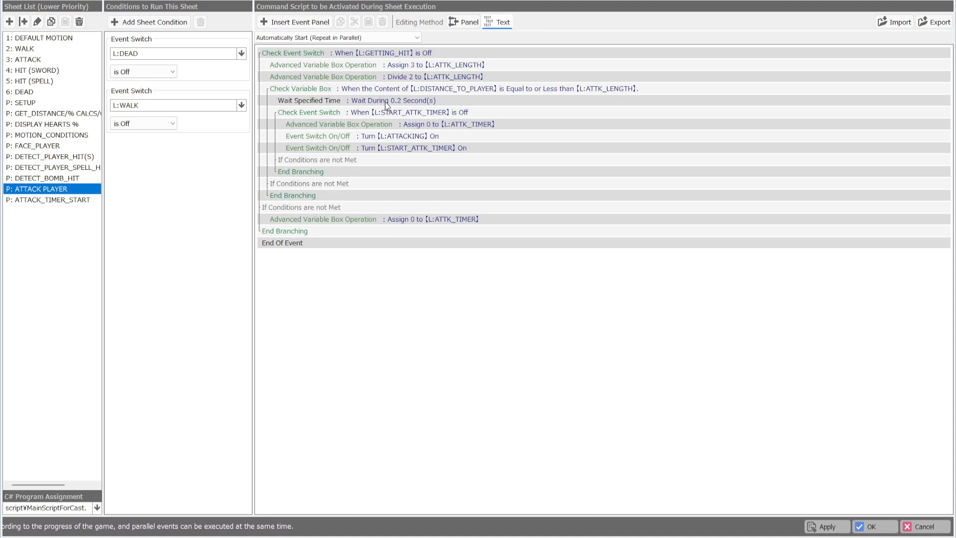
mouse_move(392, 110)
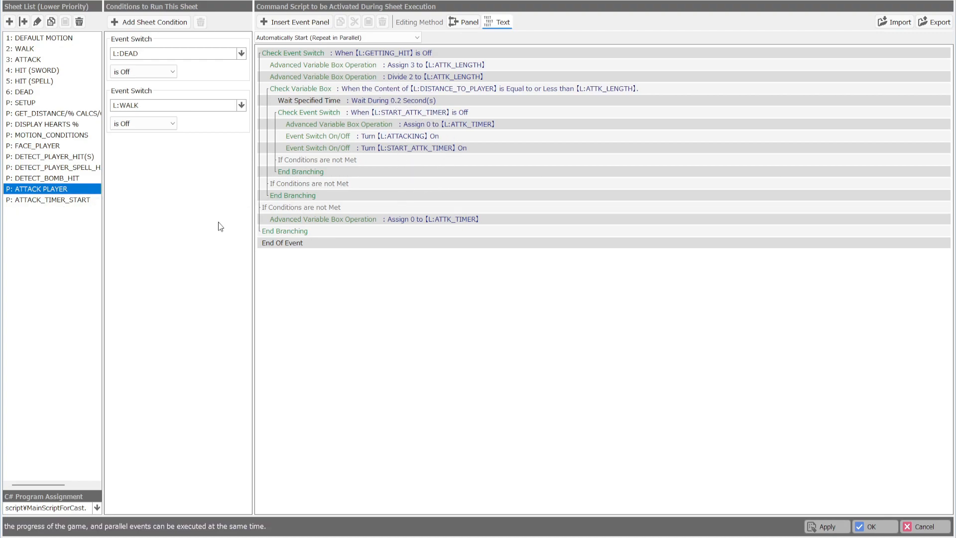
left_click(52, 199)
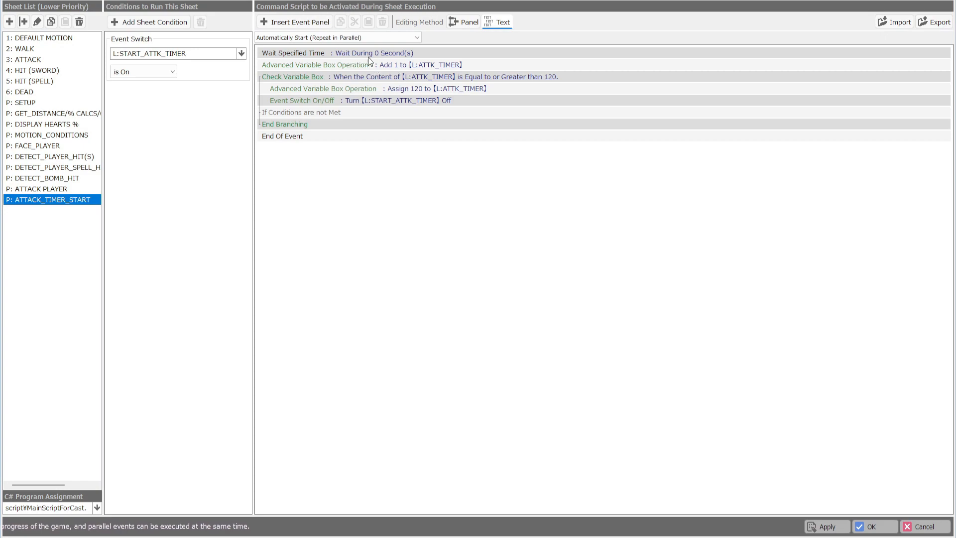
- Close the orc's event sheets with OK and briefly check the MAGE cast's events before returning to Casts
left_click(875, 526)
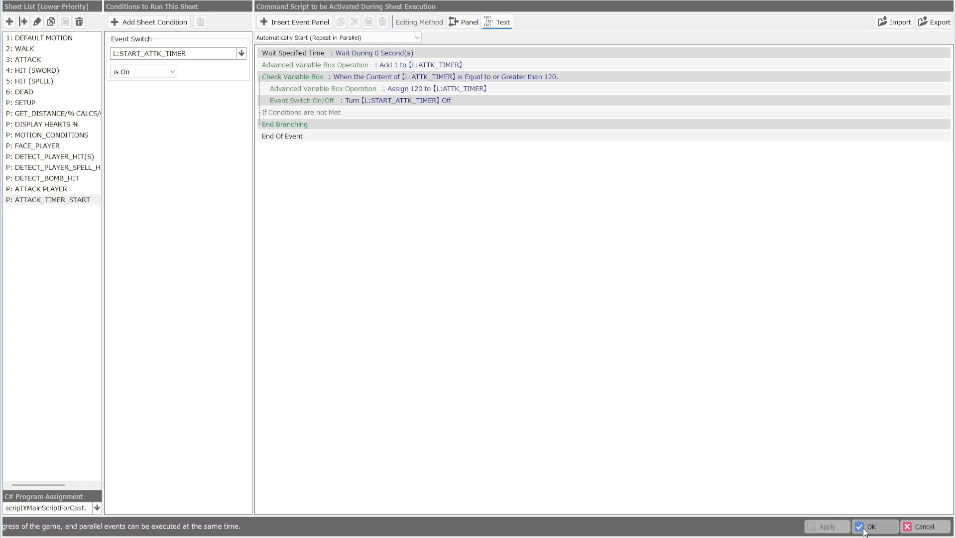
left_click(875, 526)
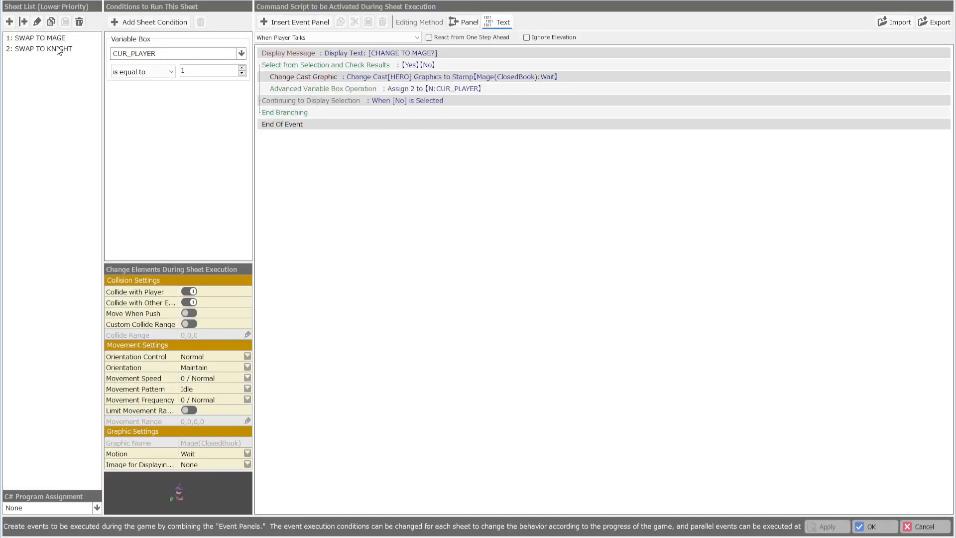
left_click(43, 49)
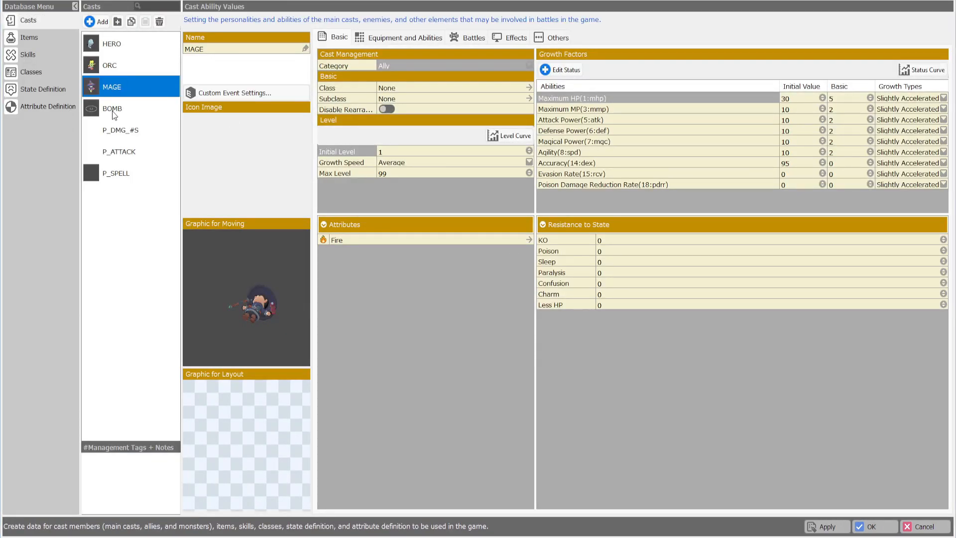
- Show the BOMB cast's EXPLODE sheet and inspect its MAXIMUM_BOMBS decrement command
left_click(113, 109)
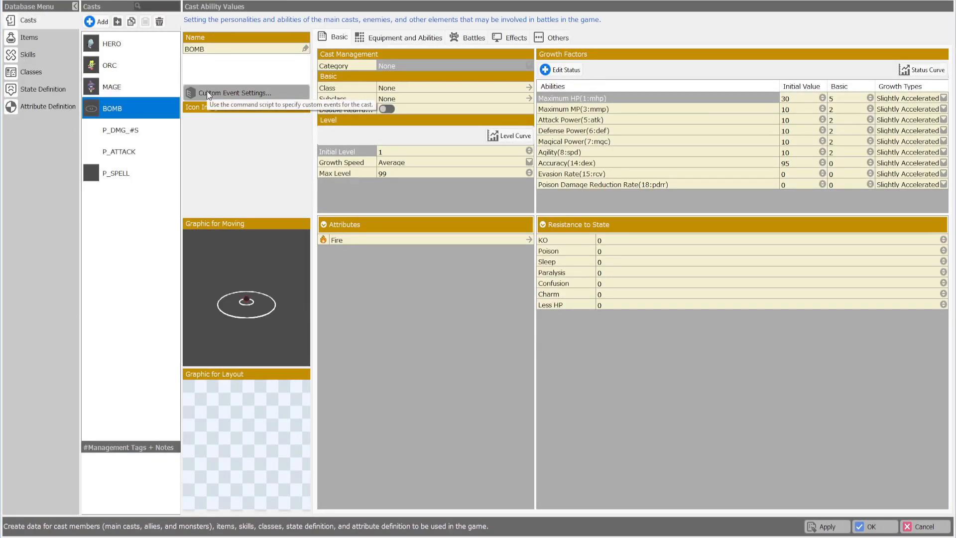
mouse_move(254, 99)
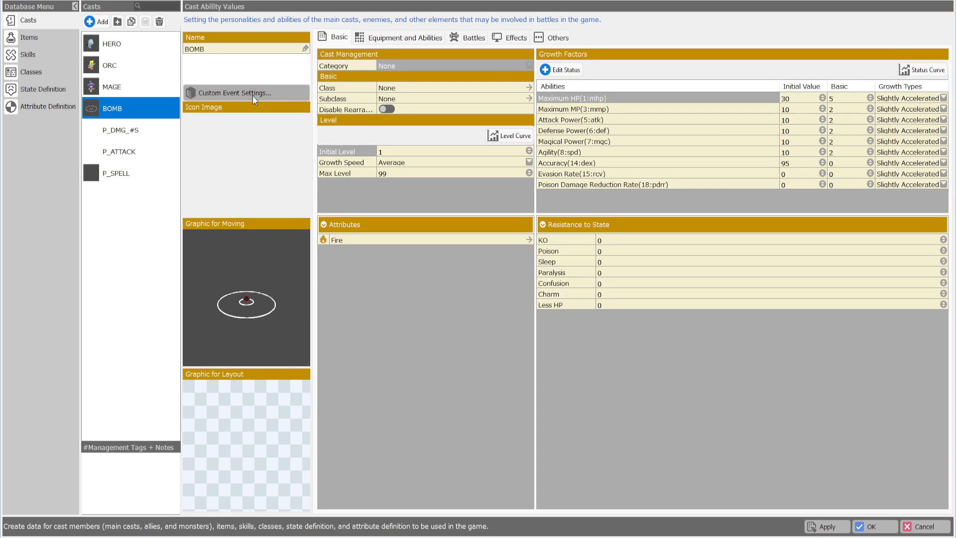
left_click(235, 91)
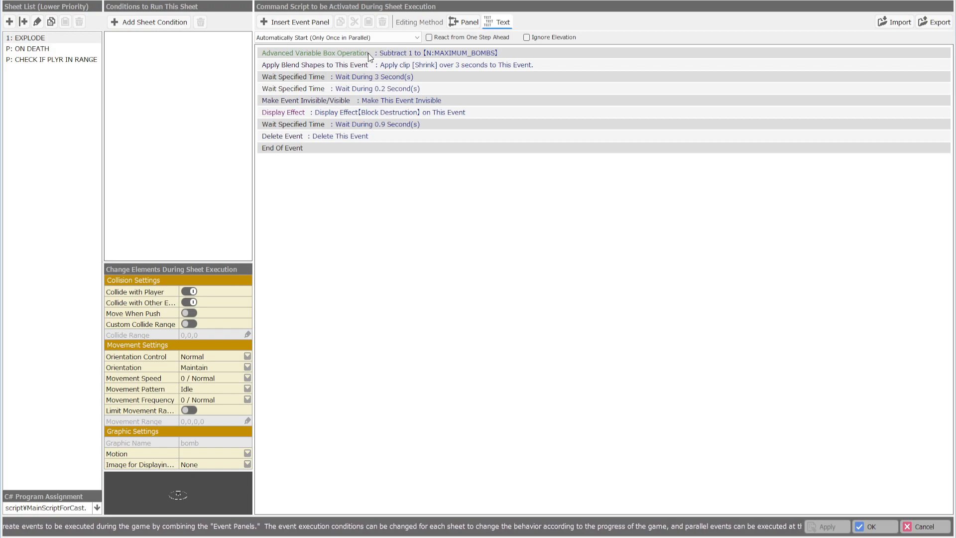
mouse_move(488, 59)
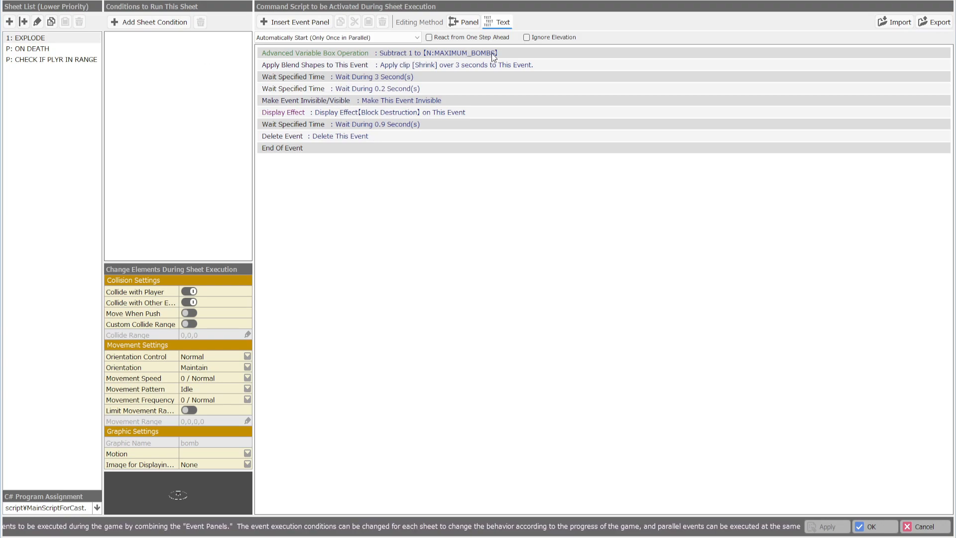
double_click(315, 65)
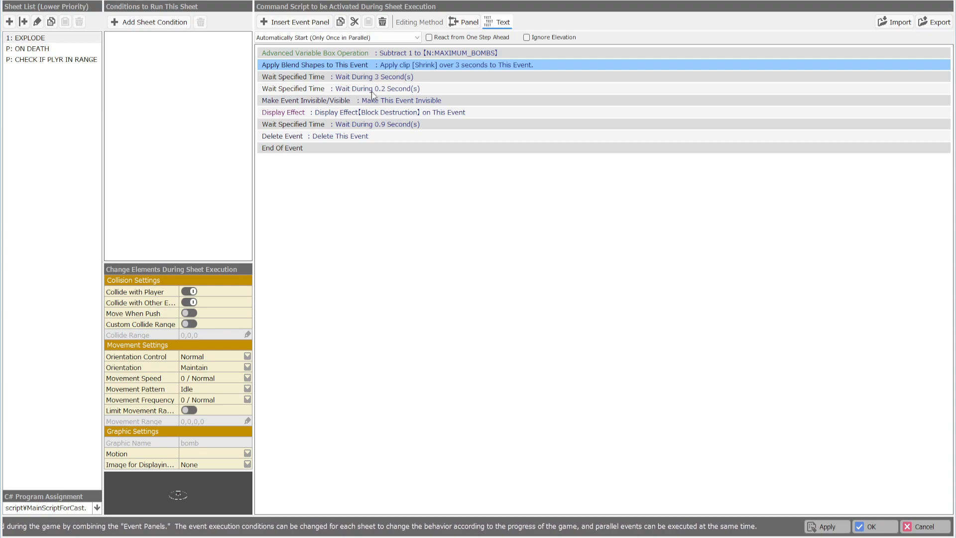
mouse_move(446, 107)
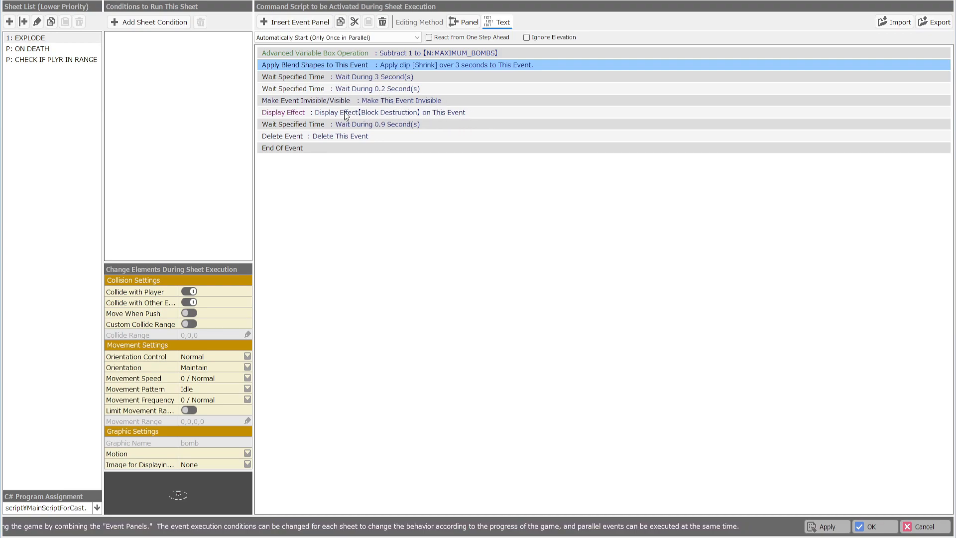
mouse_move(395, 118)
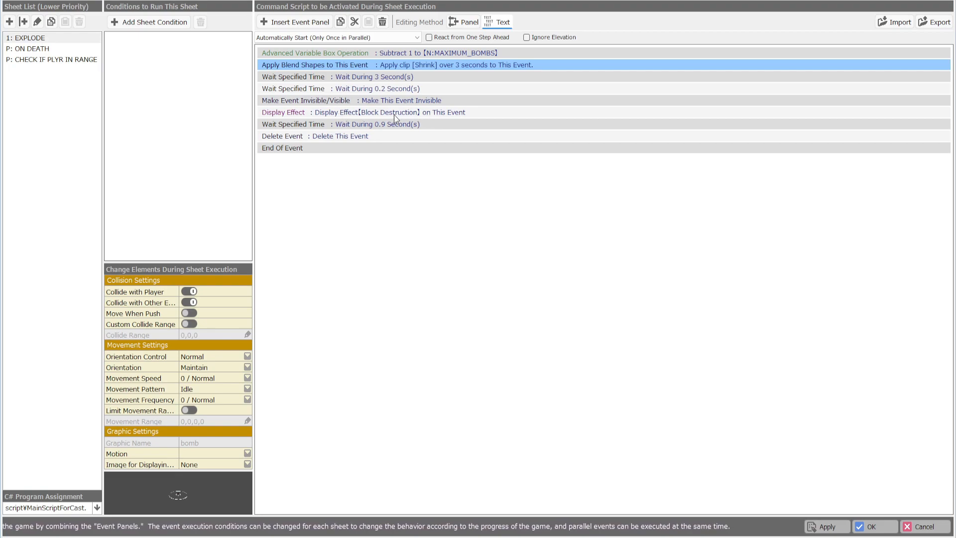
mouse_move(445, 116)
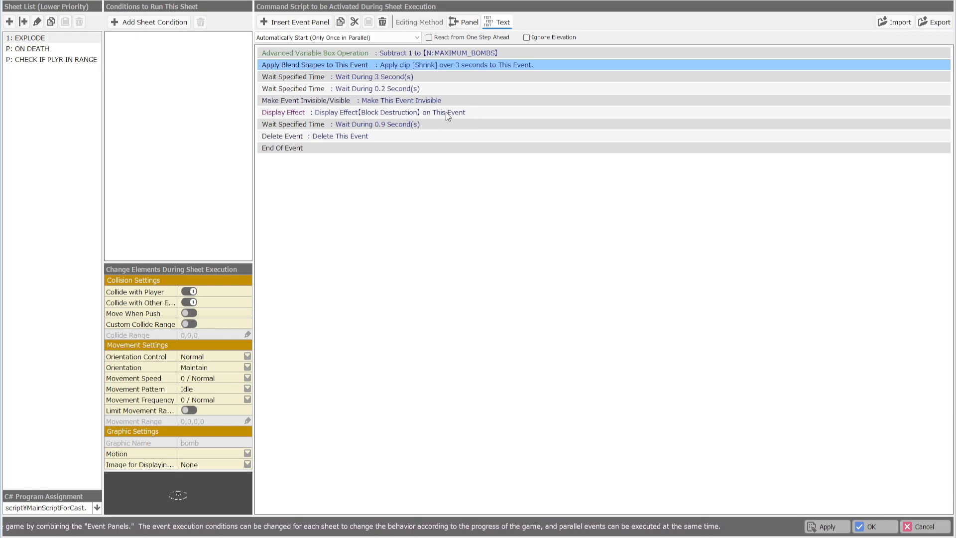
mouse_move(373, 126)
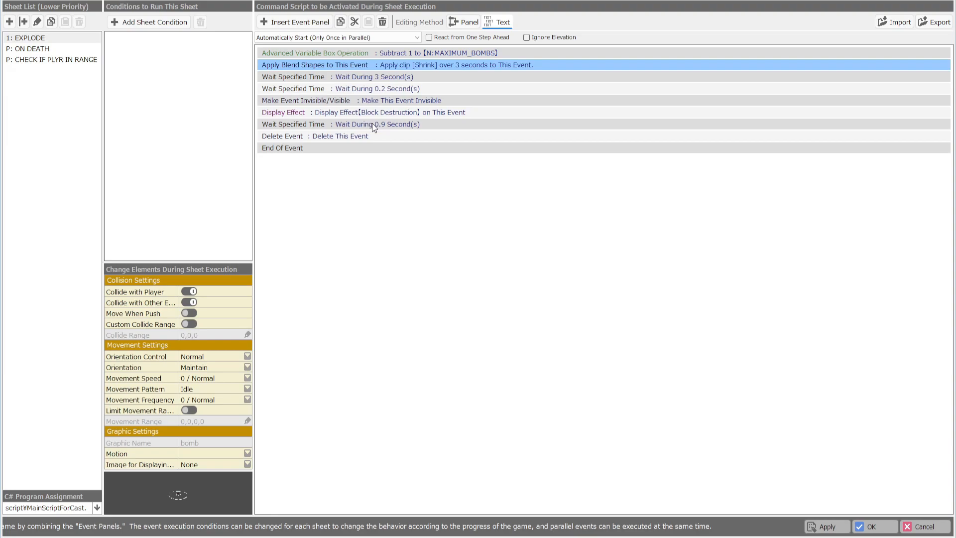
mouse_move(376, 116)
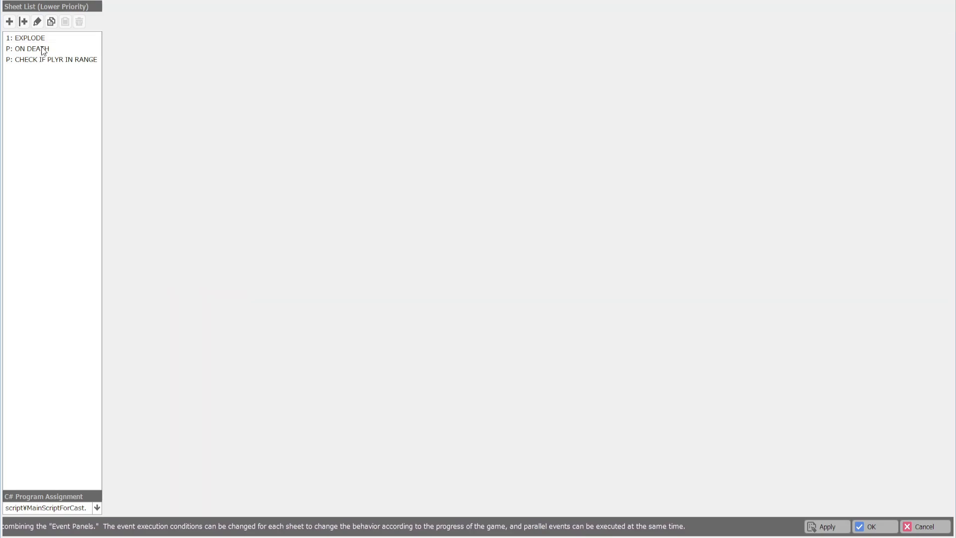
- Display the BOMB's ON DEATH sheet that switches BOMB EXPLODE on then off
left_click(29, 48)
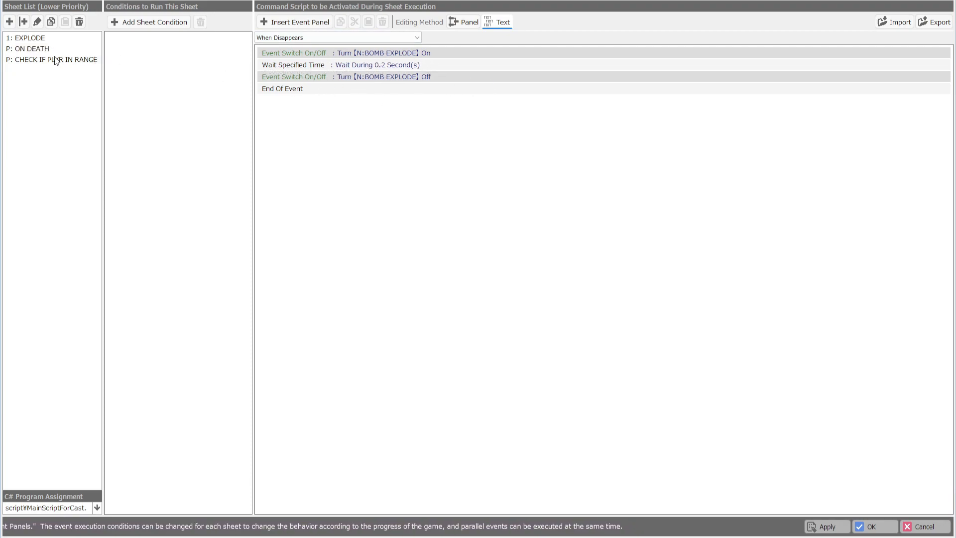
- Set CHECK IF PLYR IN RANGE's first wait to 0 seconds and view the Distance3D call storing L:DIST_2_PLYR
left_click(52, 59)
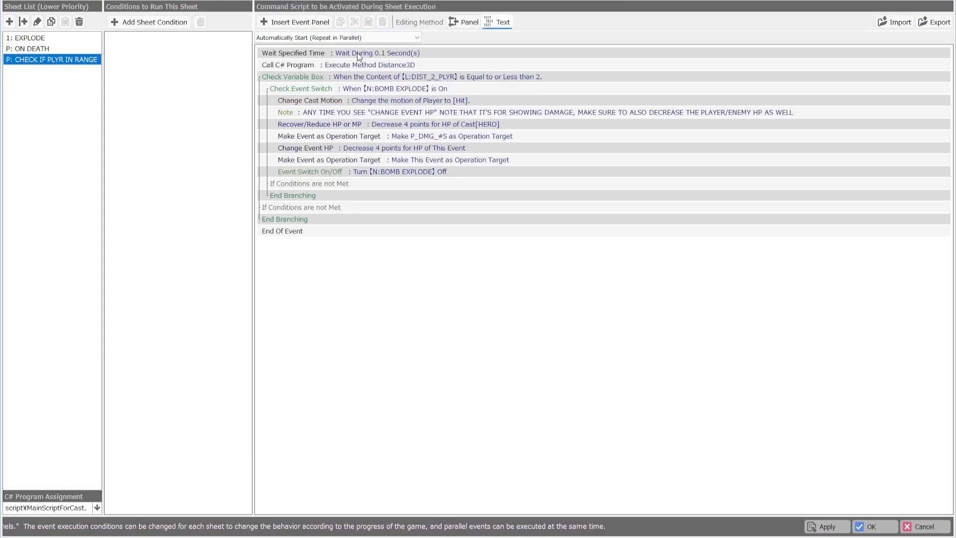
right_click(293, 53)
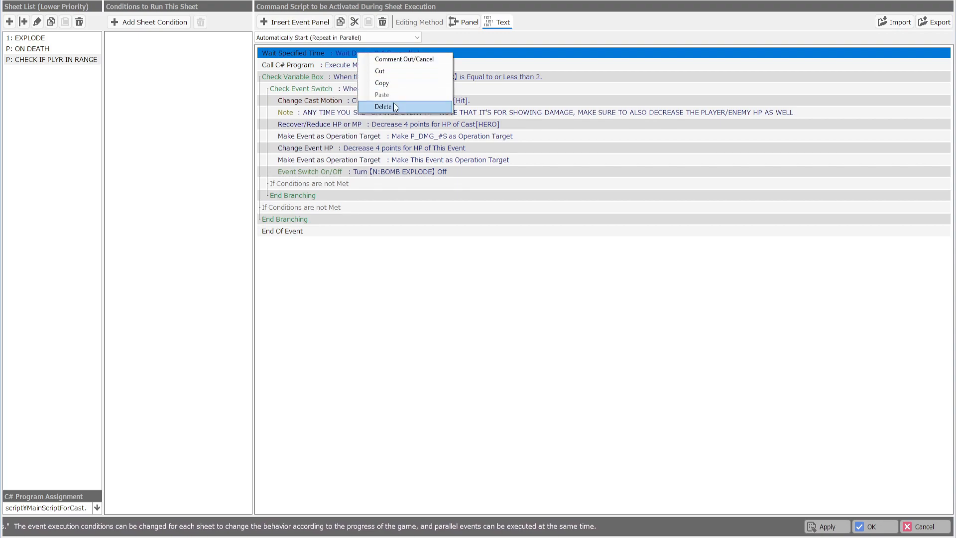
left_click(383, 107)
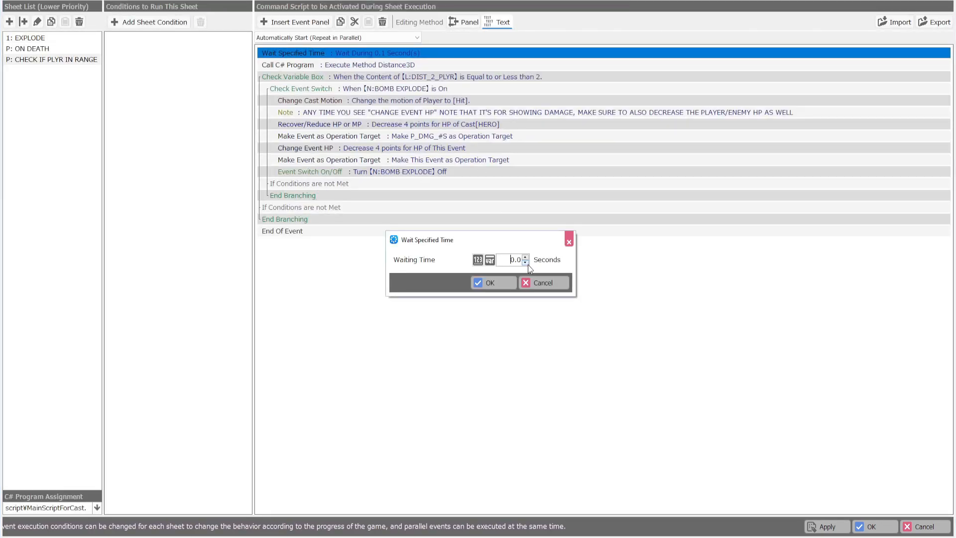
left_click(490, 282)
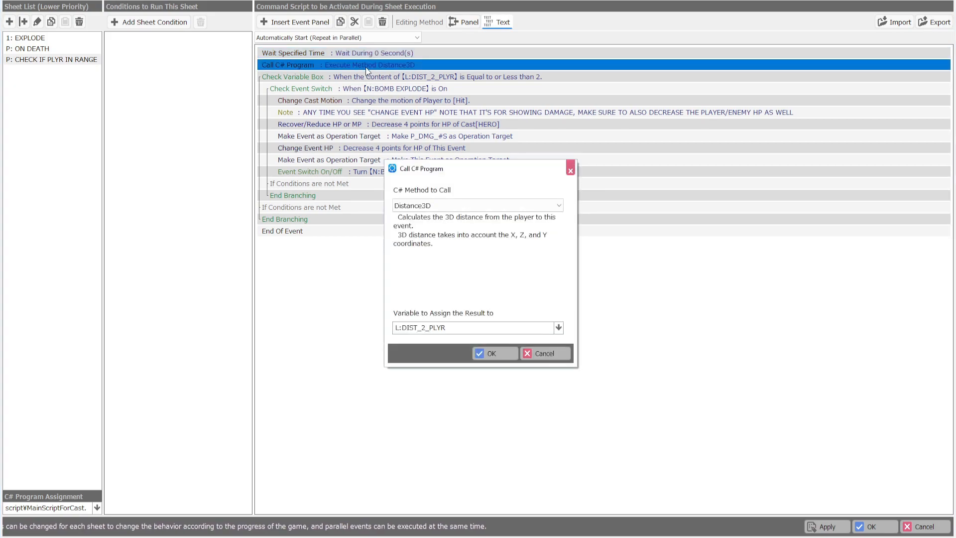
- Close the Distance3D settings, glance at ON DEATH, and return to the CHECK IF PLYR IN RANGE sheet
left_click(494, 353)
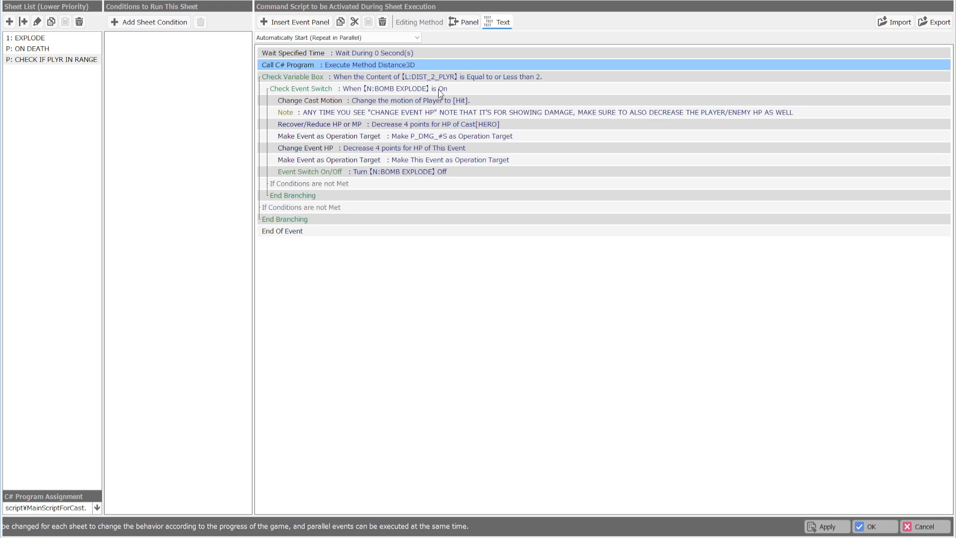
left_click(31, 48)
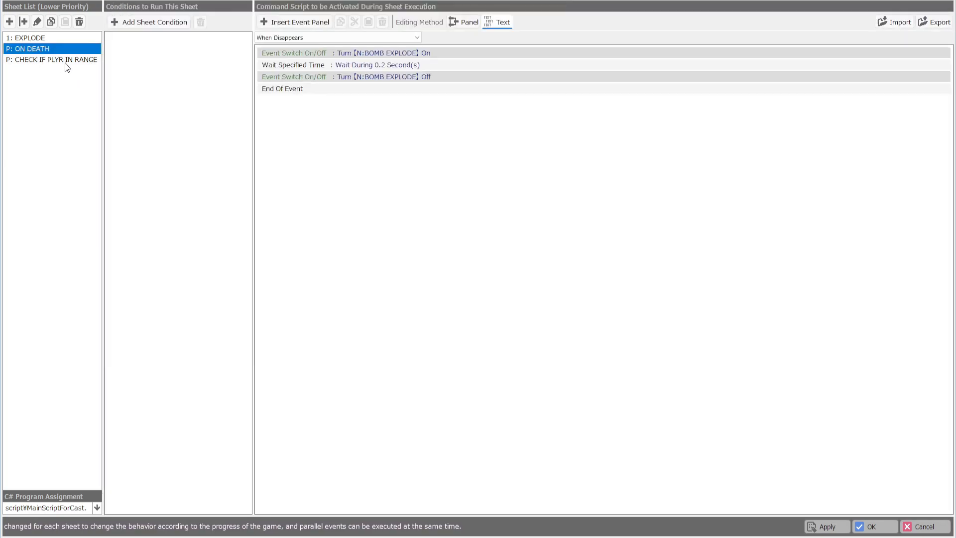
left_click(52, 59)
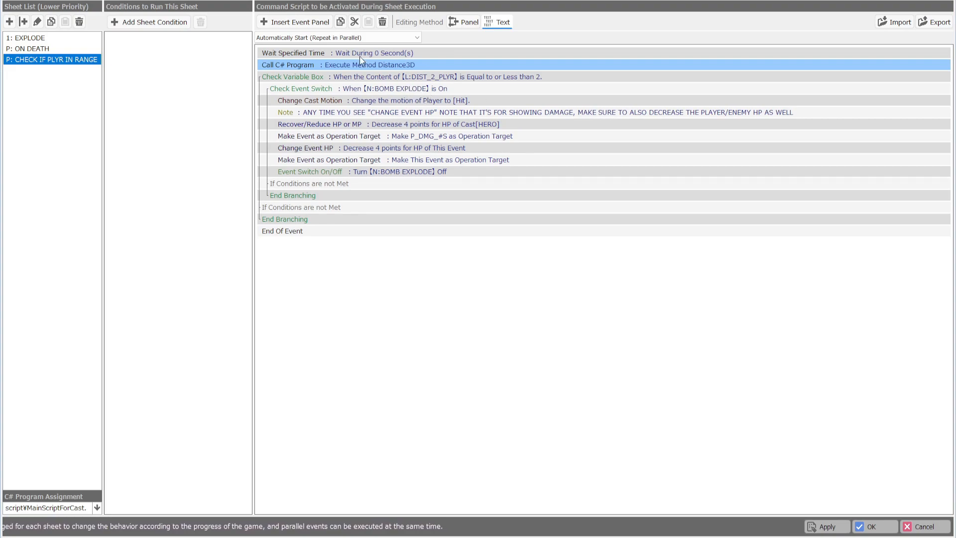
mouse_move(451, 109)
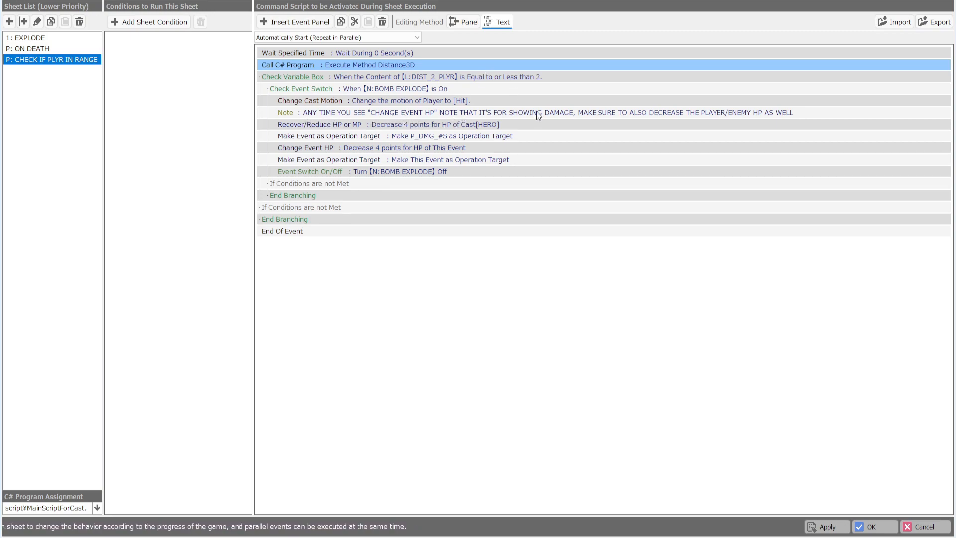
mouse_move(737, 120)
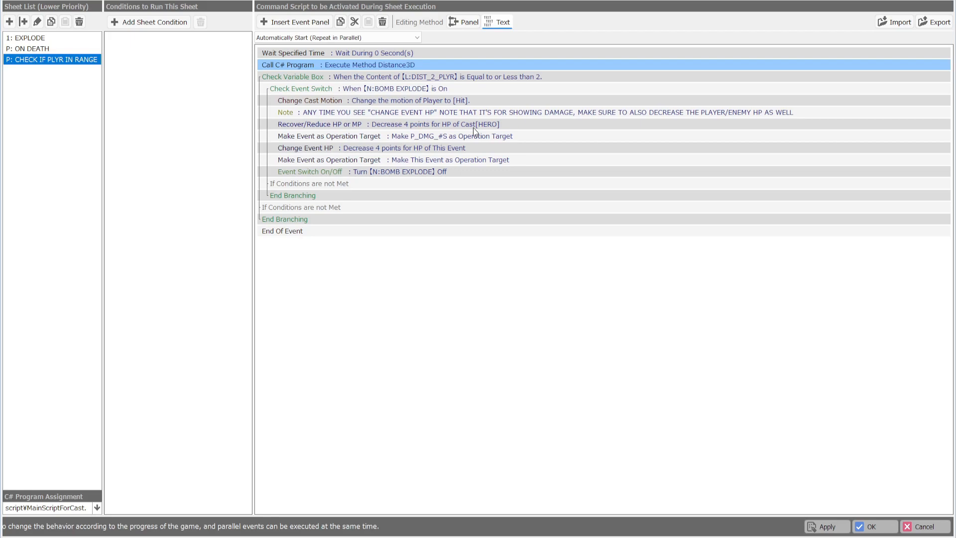
mouse_move(311, 129)
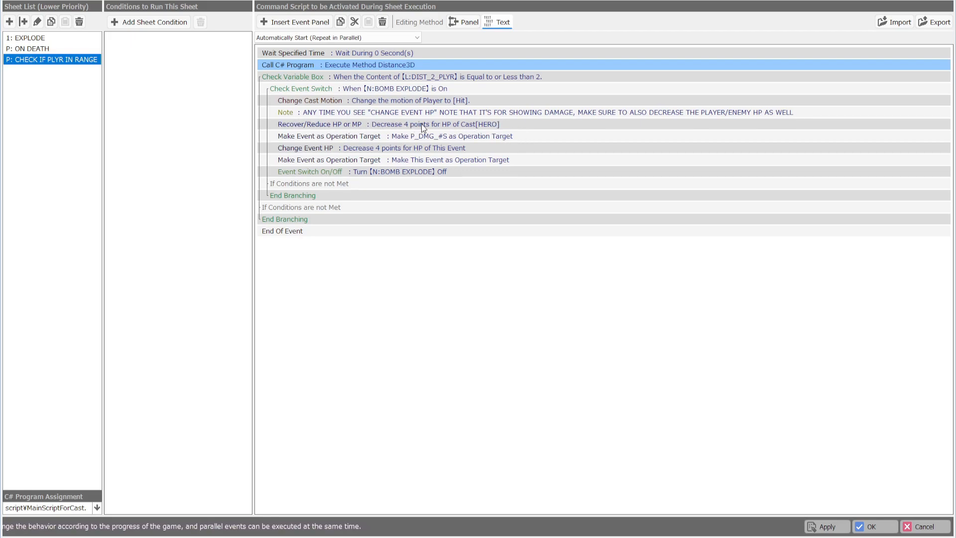
mouse_move(282, 127)
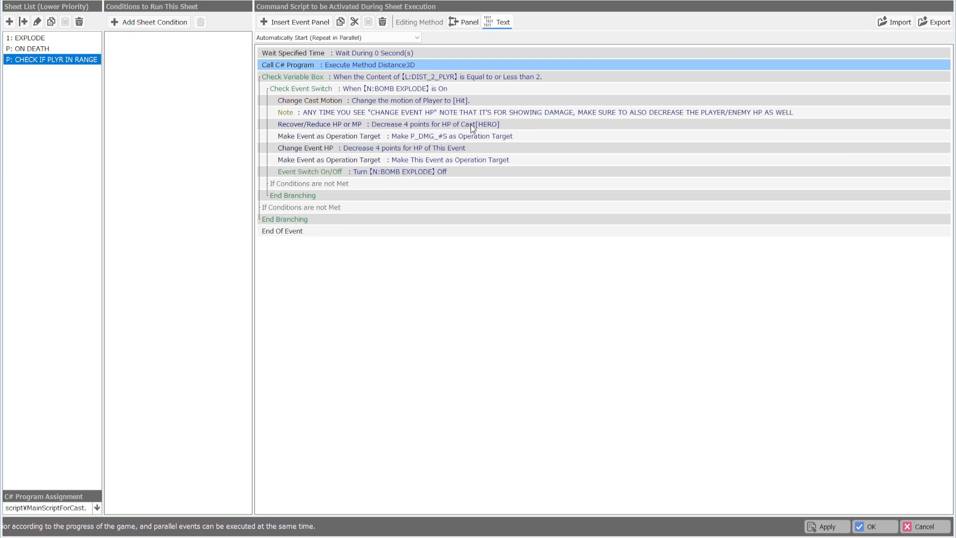
mouse_move(351, 121)
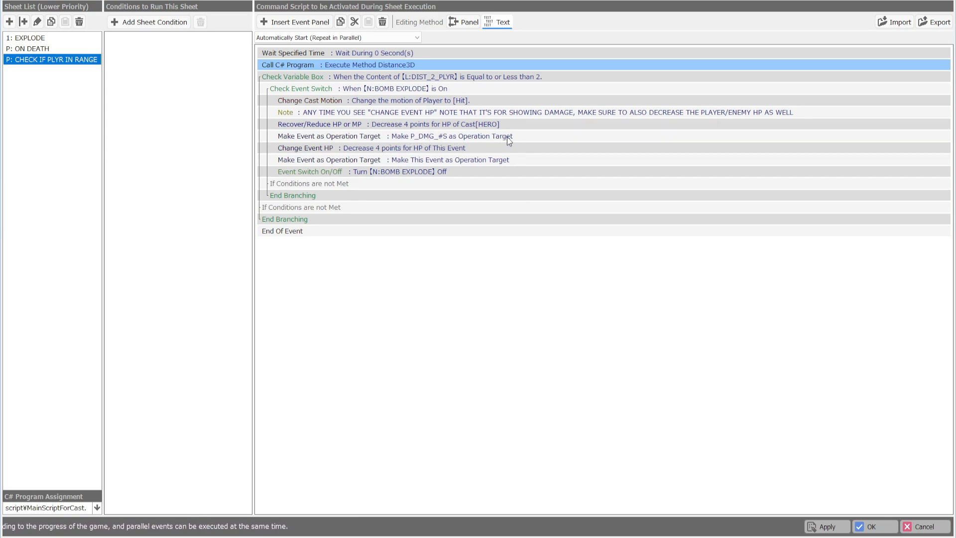
mouse_move(403, 153)
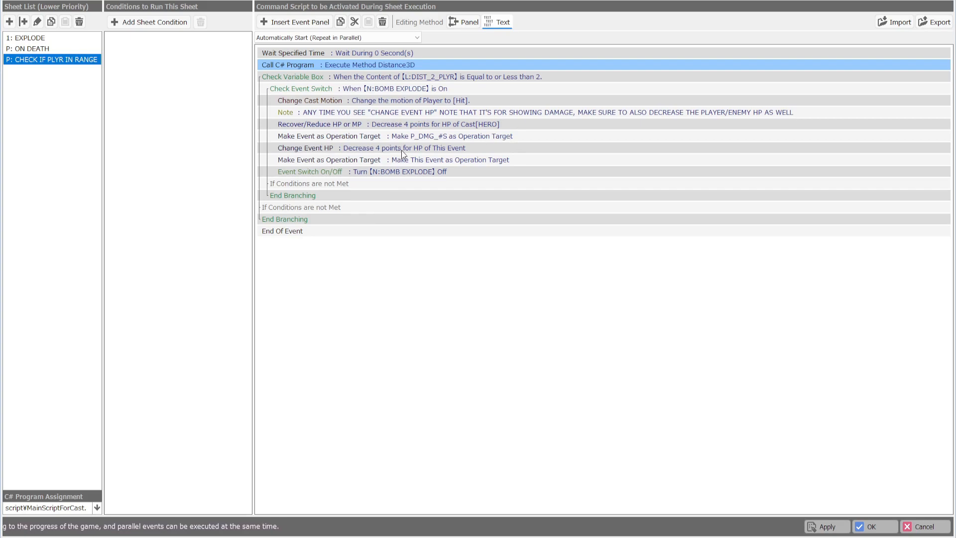
mouse_move(501, 165)
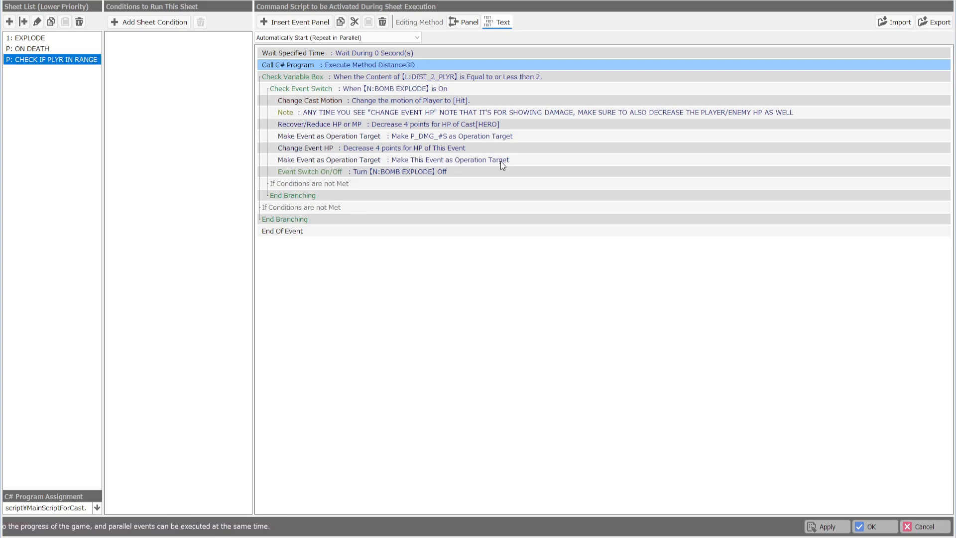
mouse_move(453, 176)
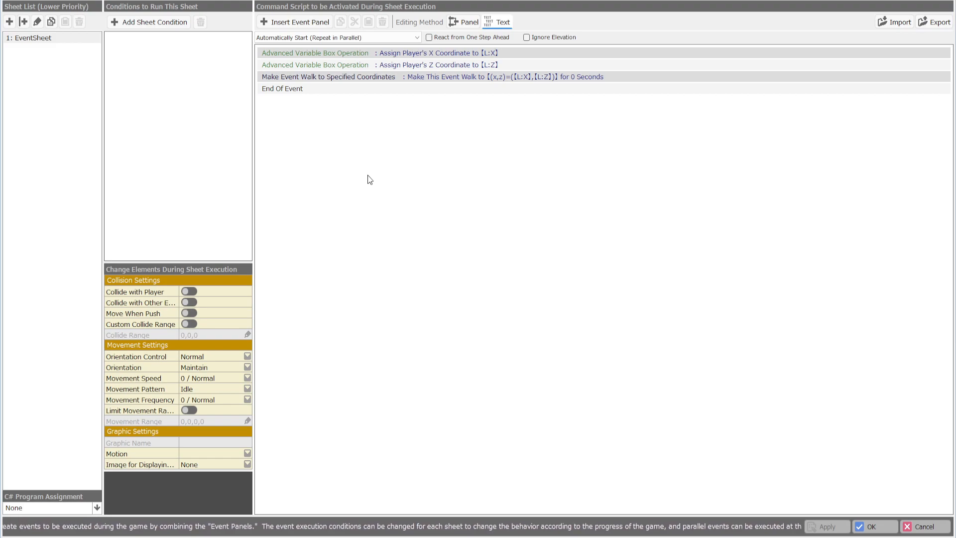
mouse_move(169, 309)
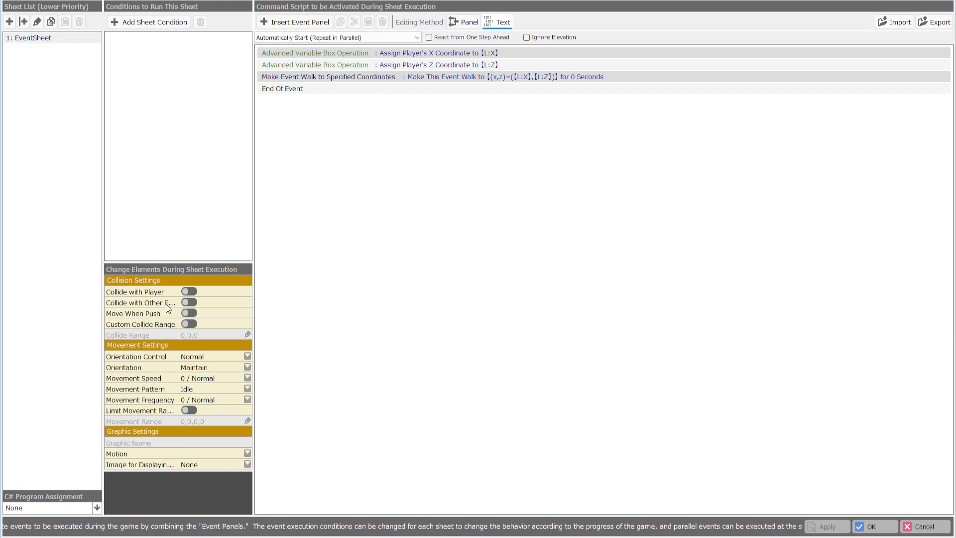
mouse_move(460, 60)
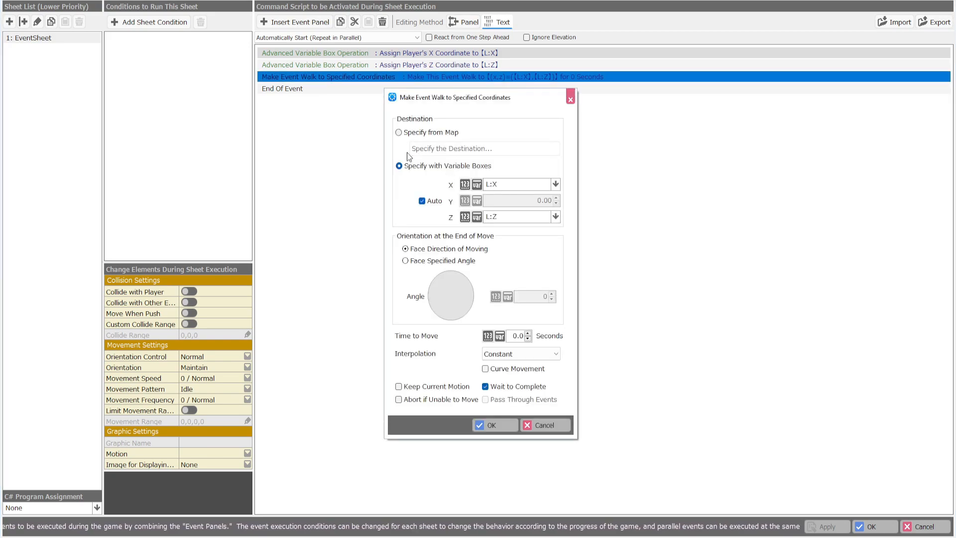
- Close the walk-to-coordinates settings and return to the P_DMG_#S cast with 999999 maximum HP
left_click(494, 426)
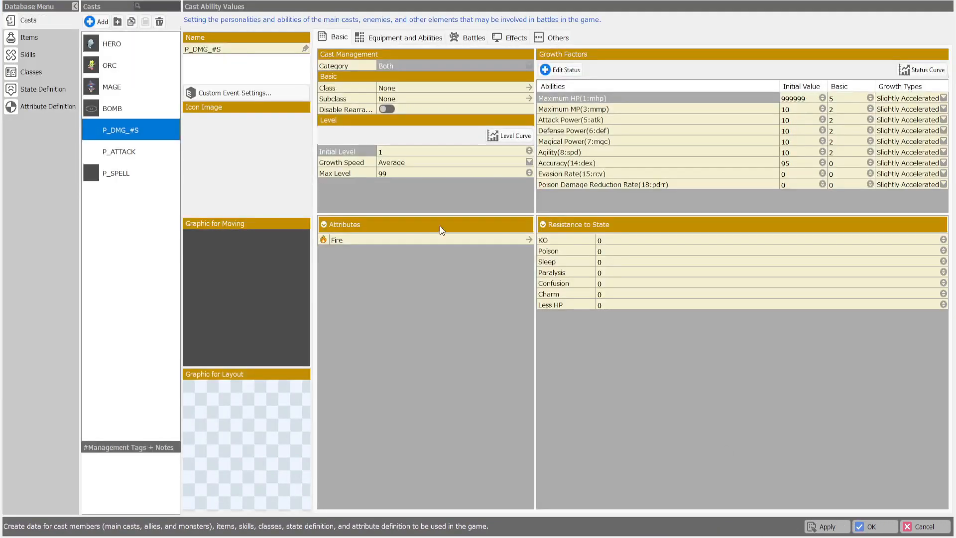
mouse_move(719, 85)
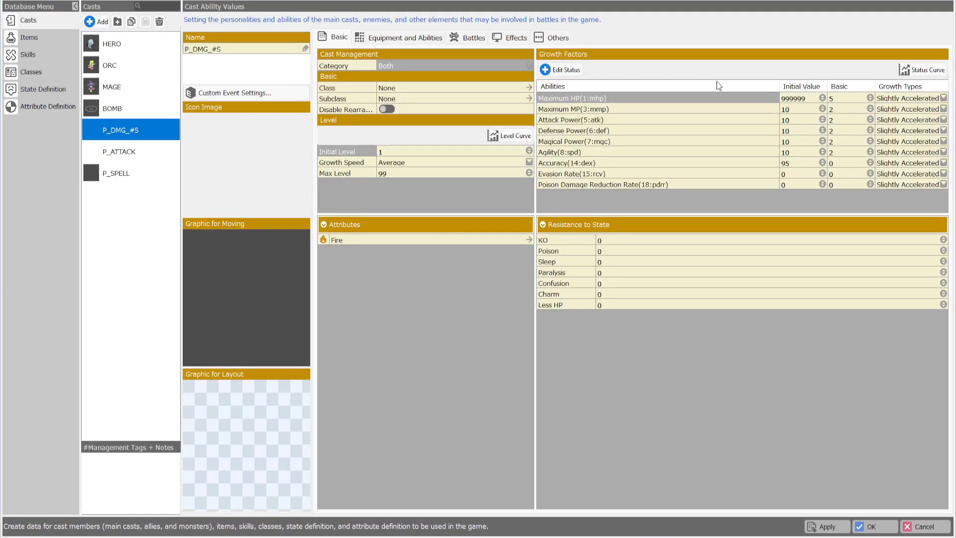
- Check the ORC's event sheets, view the MAGE and P_ATTACK casts, then show P_SPELL's event sheets
left_click(130, 65)
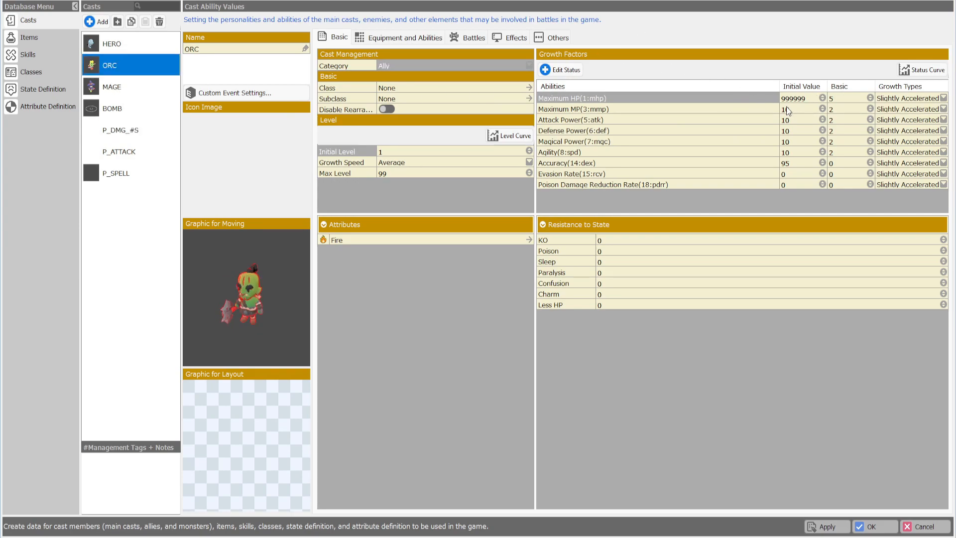
left_click(799, 98)
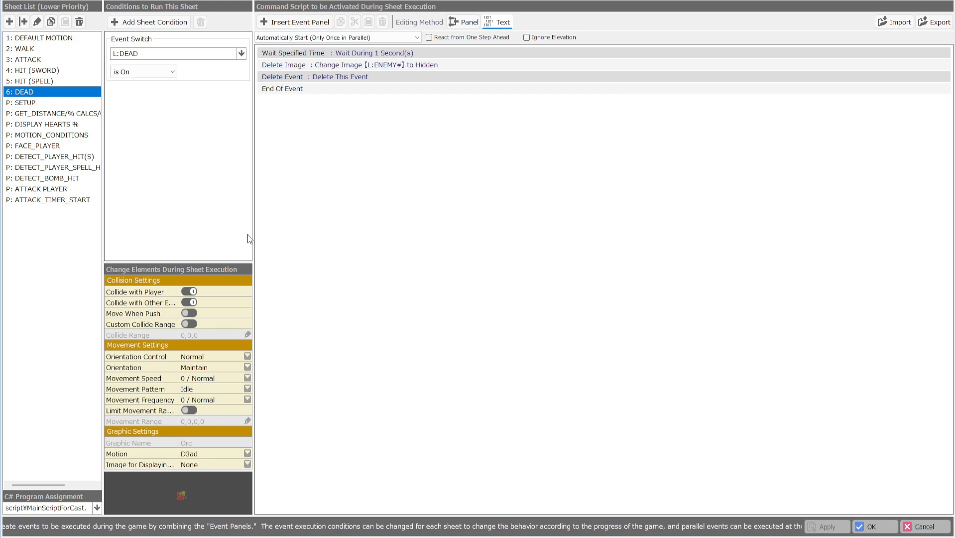
mouse_move(199, 153)
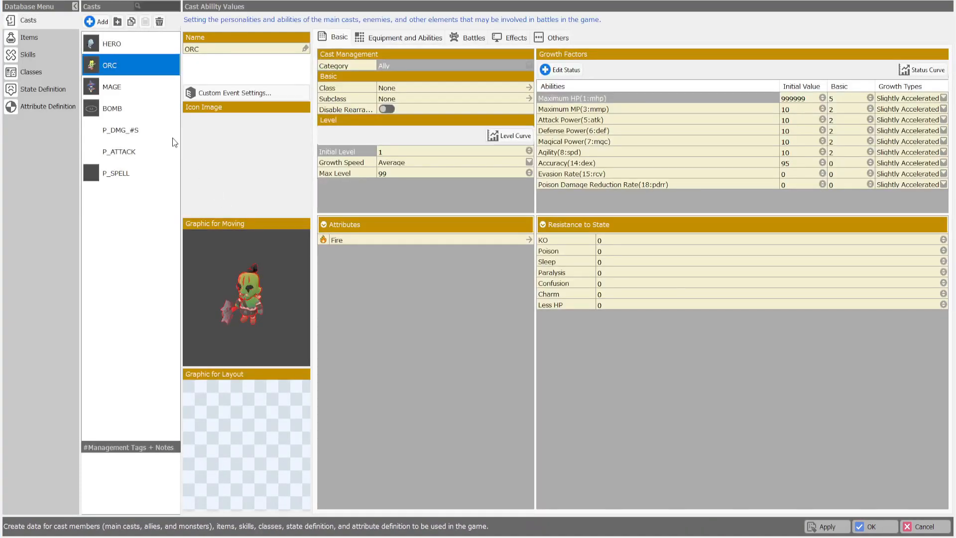
left_click(113, 85)
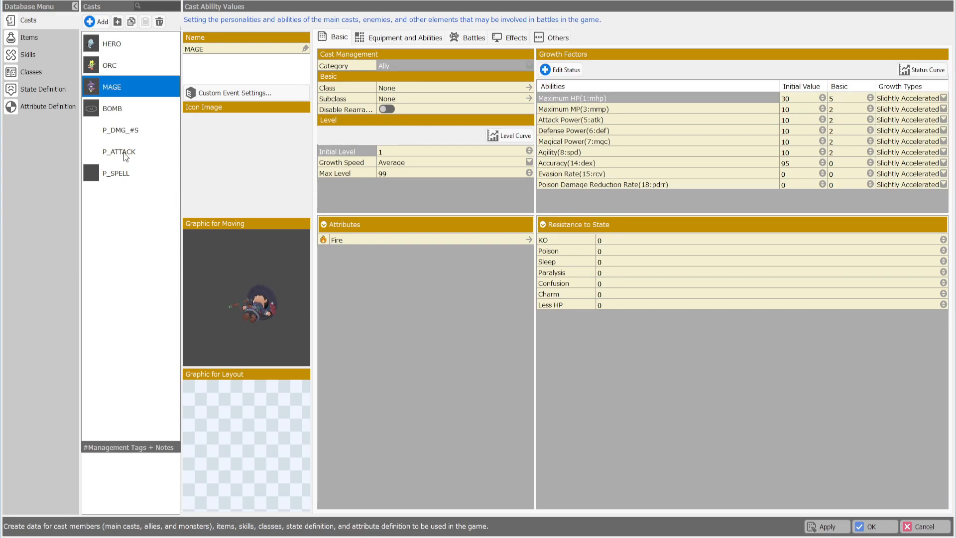
left_click(118, 151)
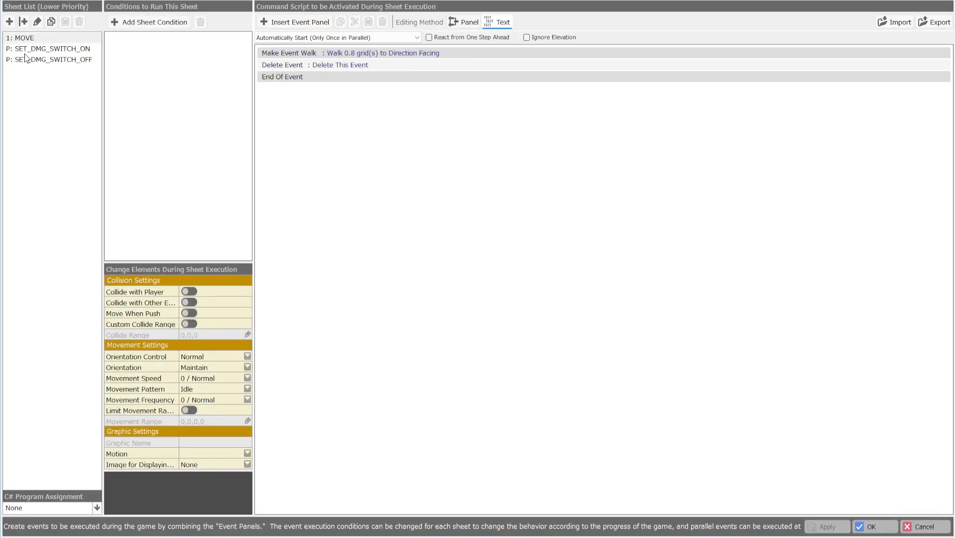
left_click(51, 59)
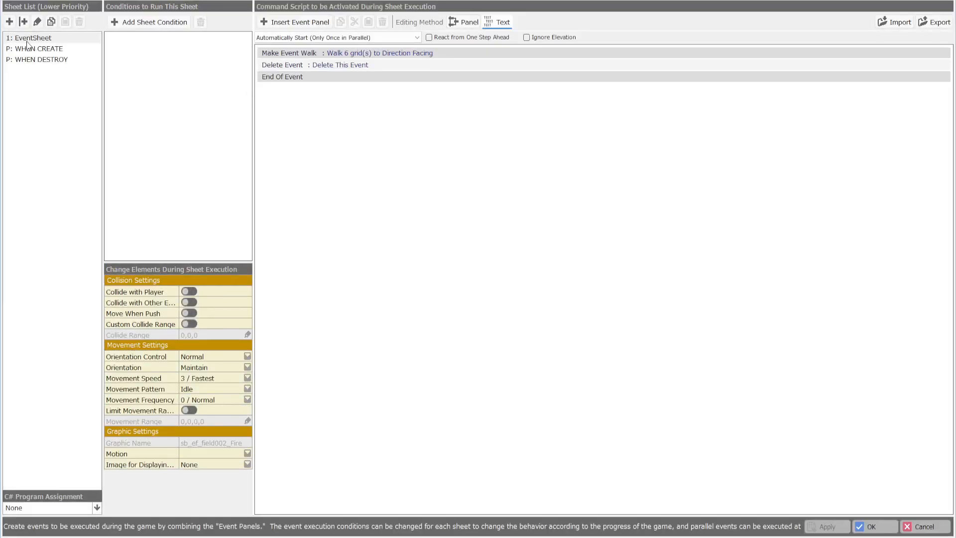
- Rename the first sheet to MOTION and review WHEN CREATE and WHEN DESTROY turning PLAYER_CASTING off
left_click(32, 38)
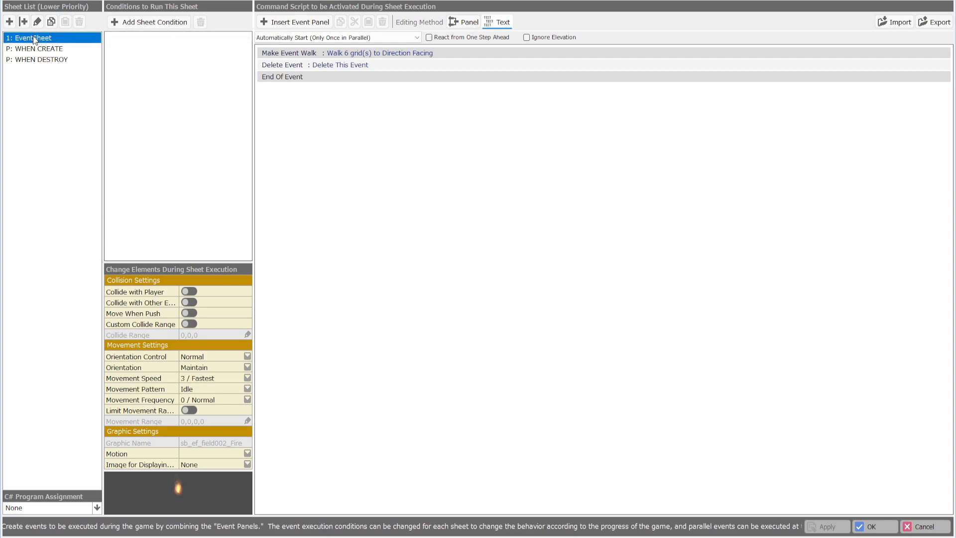
type("MOTION")
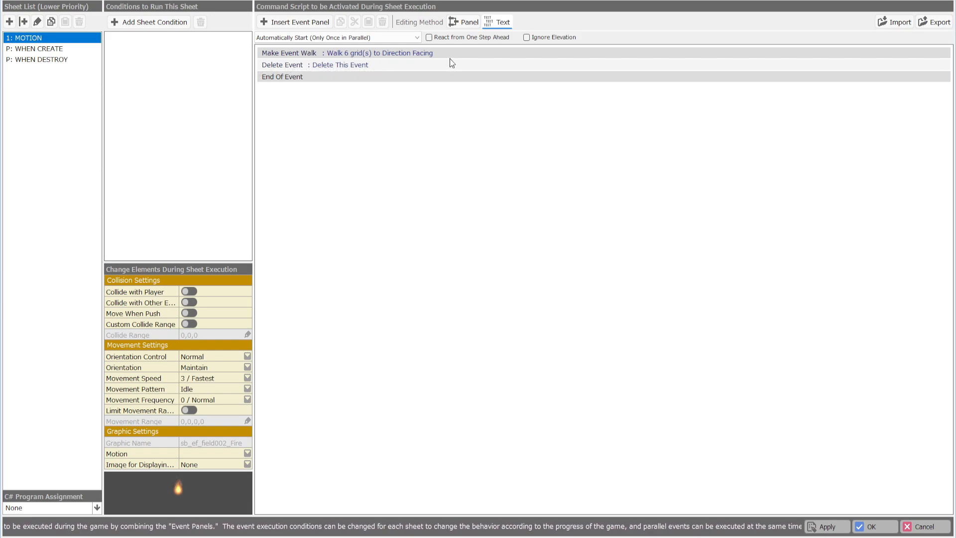
left_click(38, 49)
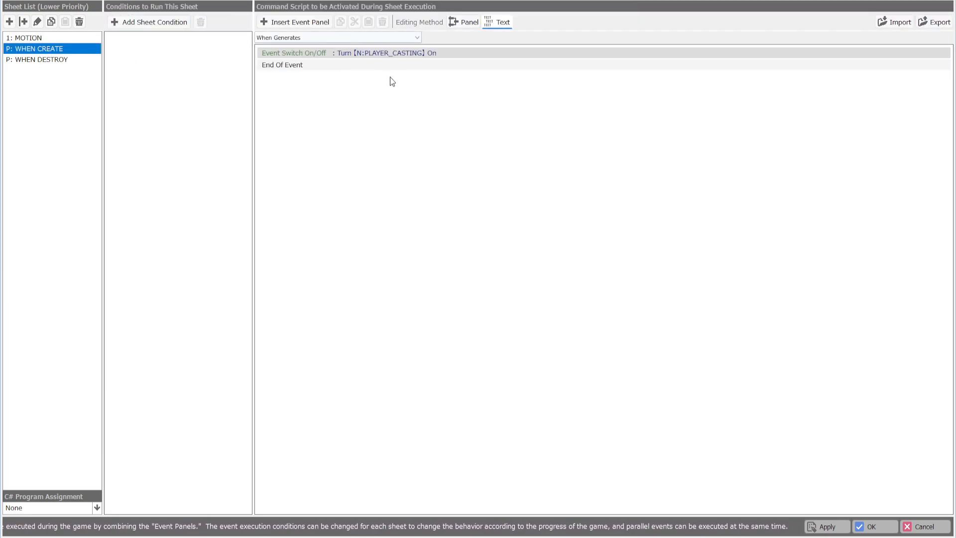
left_click(41, 59)
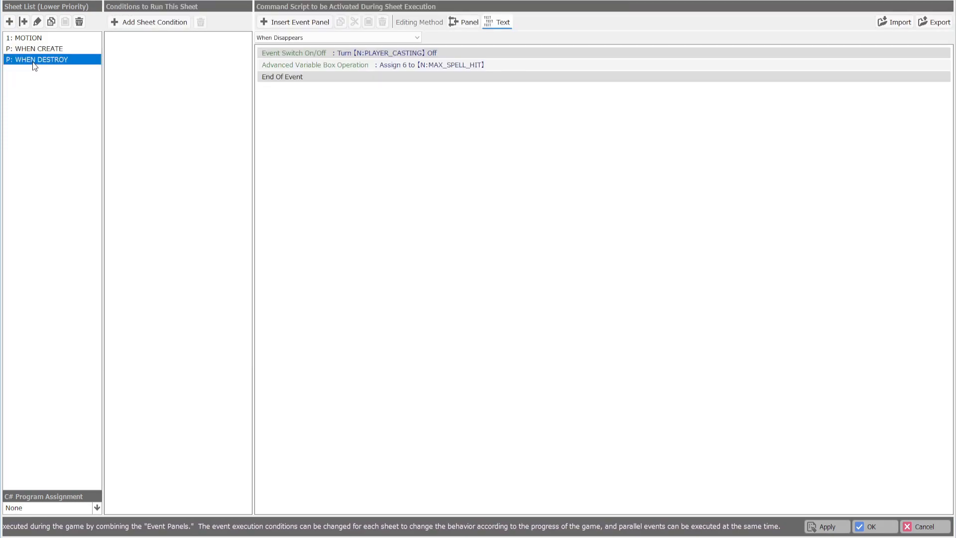
mouse_move(145, 63)
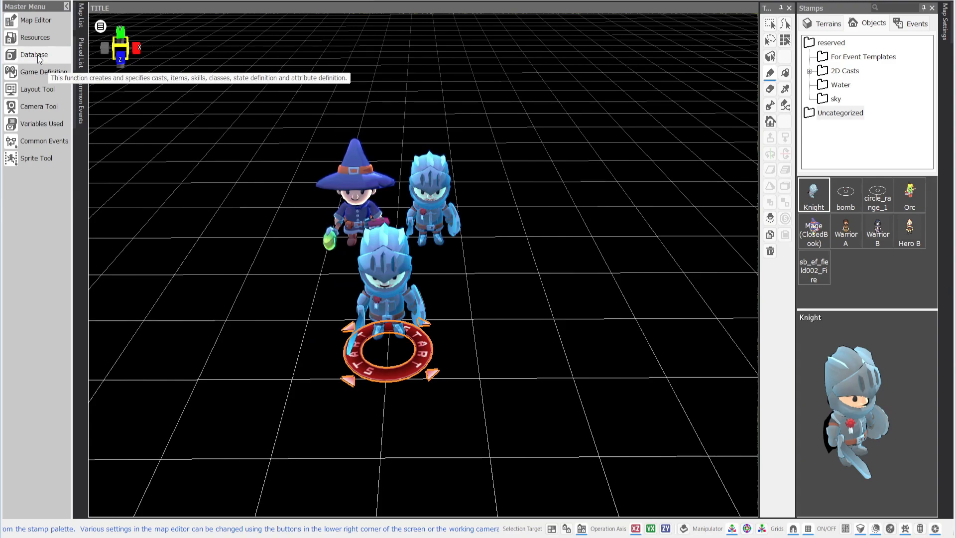
- Reopen the database showing P_SPELL's Fire attribute and growth stats
left_click(34, 54)
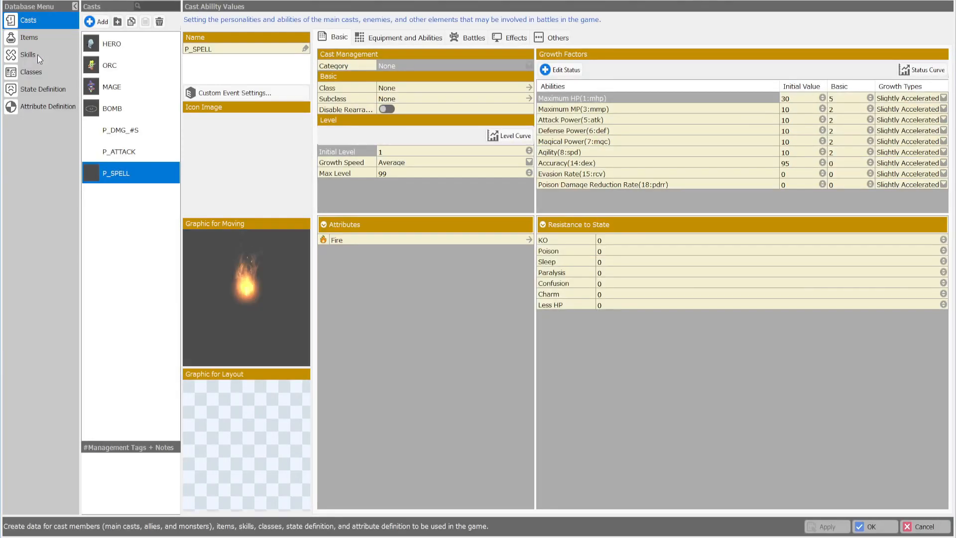